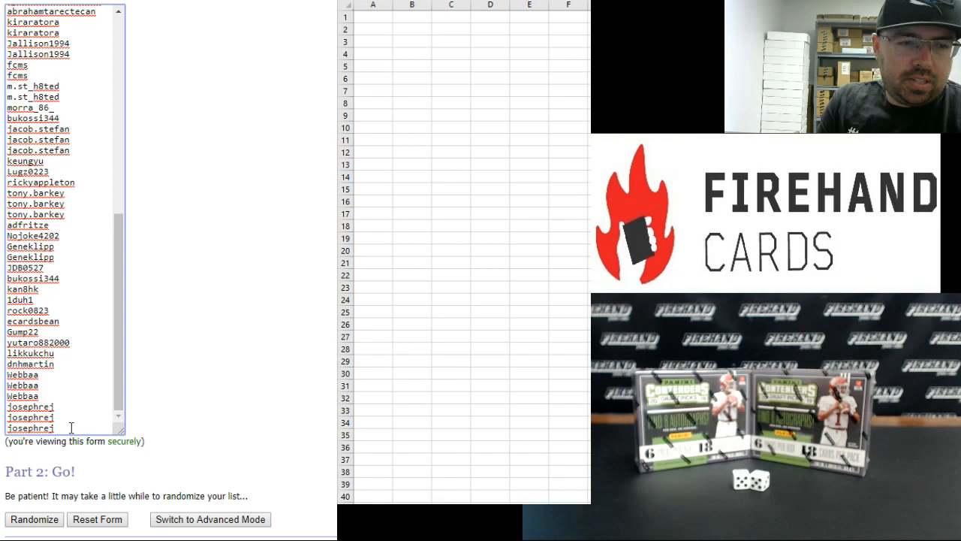
pyautogui.moveTo(81, 394)
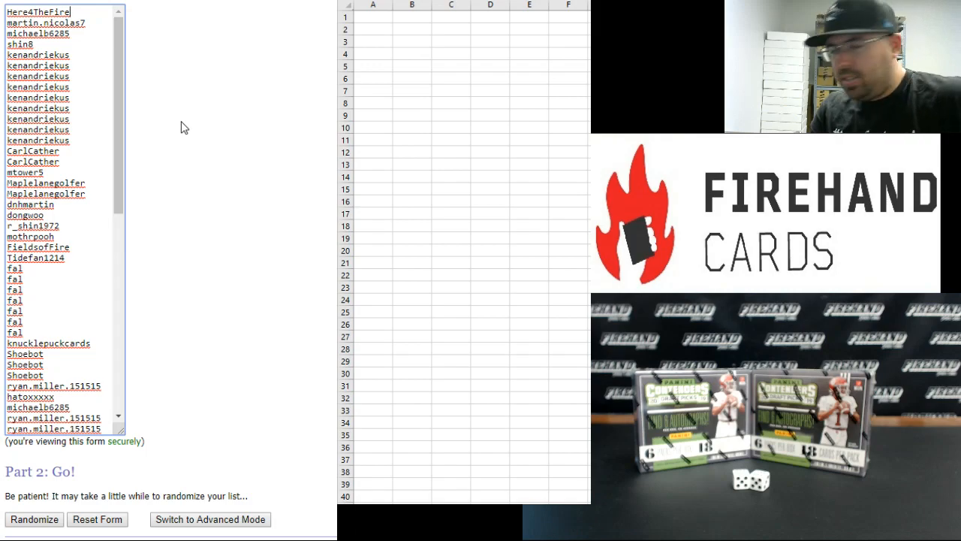
pyautogui.moveTo(180, 167)
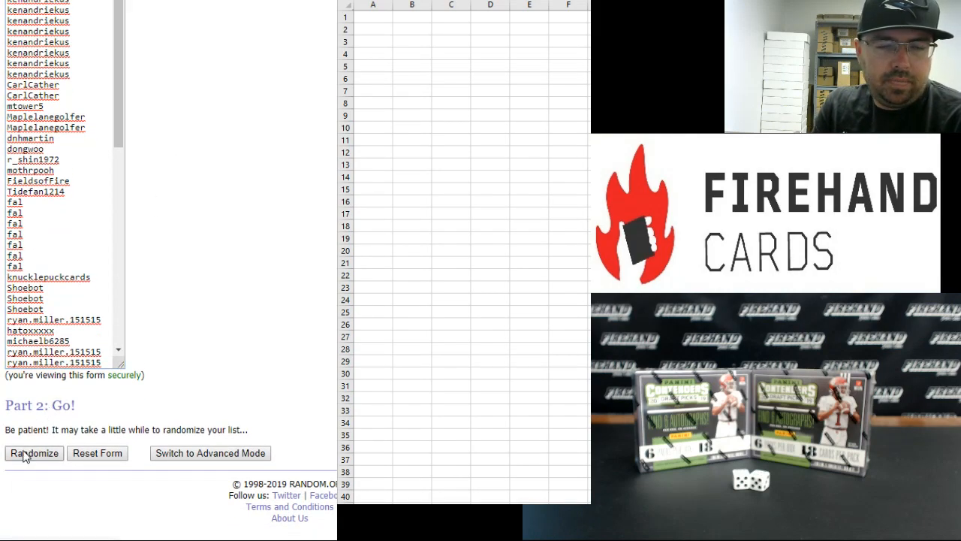
# Randomize the 80 player names, then reshuffle with Again! five more times to a final order.
pyautogui.click(33, 454)
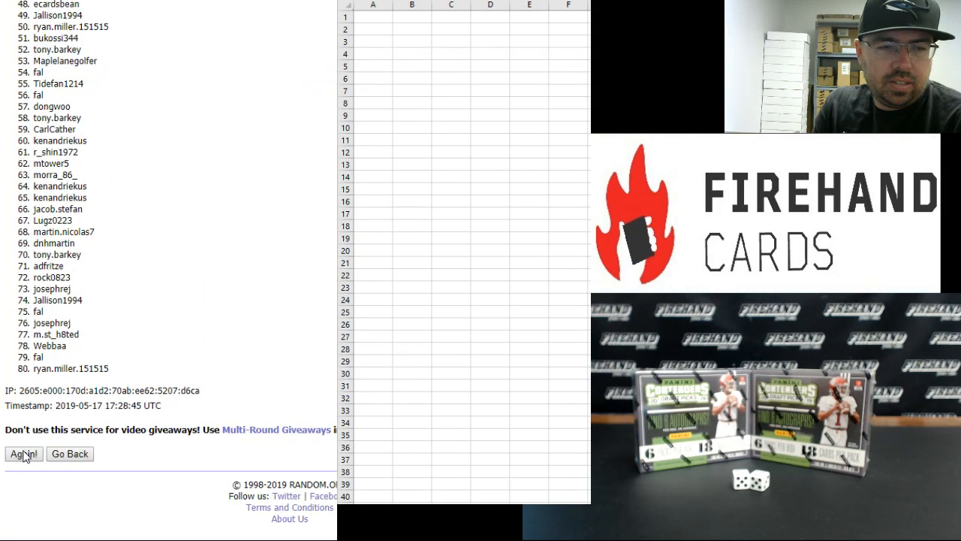
pyautogui.click(23, 453)
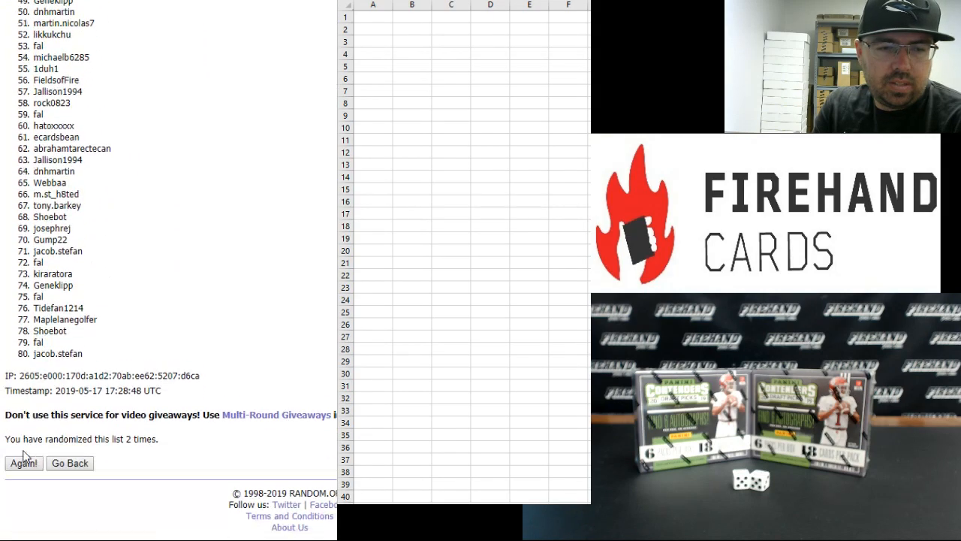
pyautogui.click(22, 463)
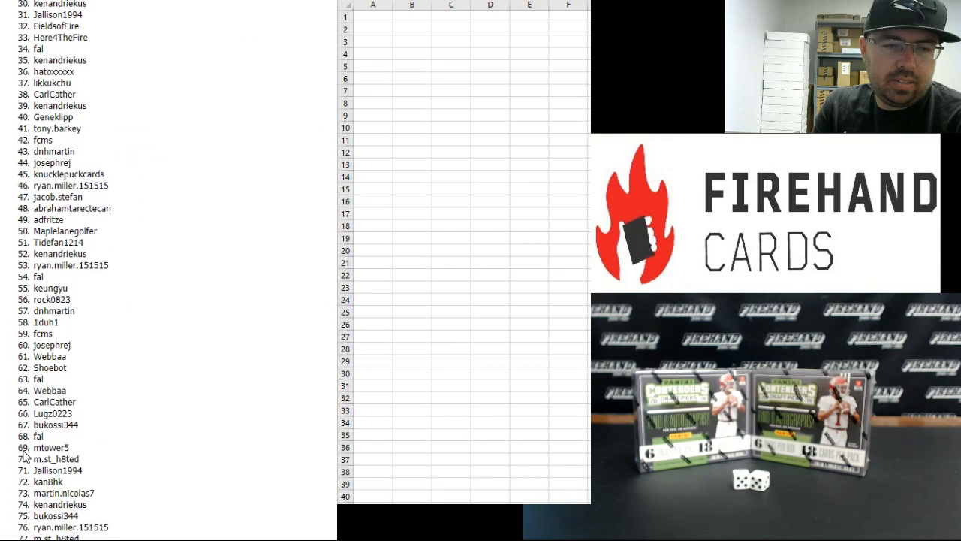
pyautogui.scroll(-3)
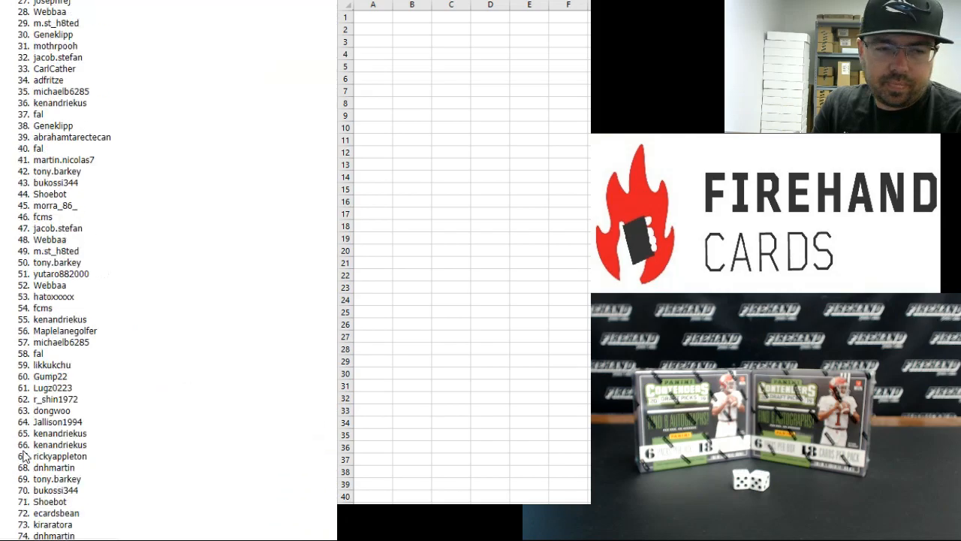
pyautogui.scroll(-3)
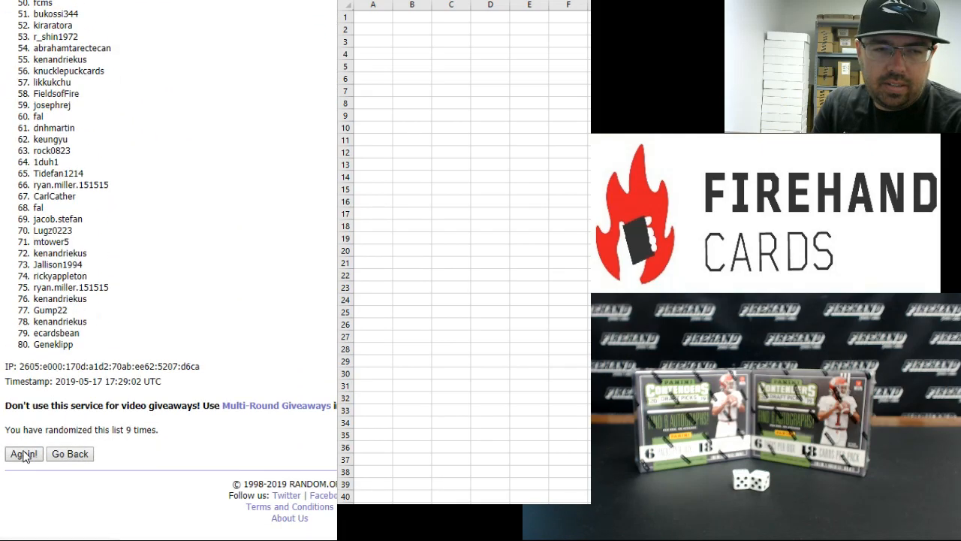
pyautogui.click(22, 454)
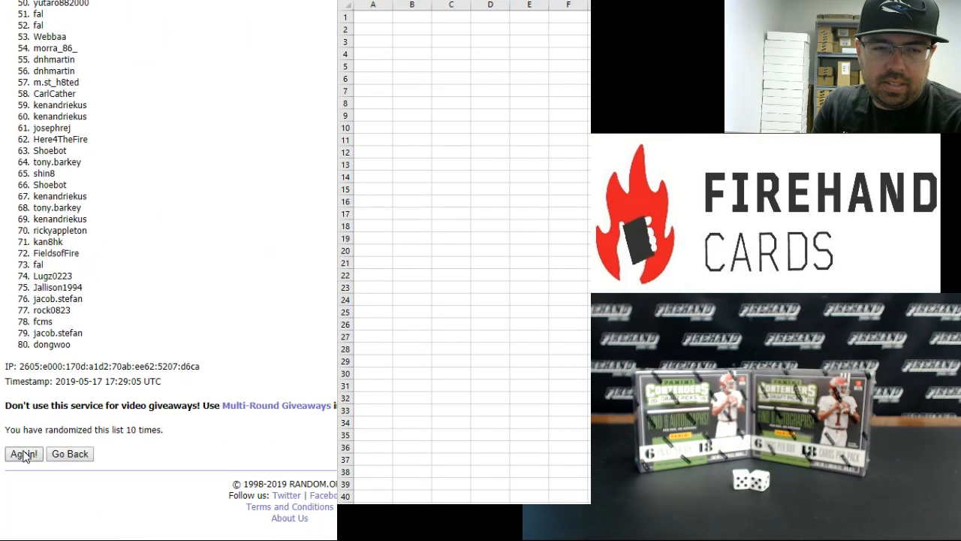
pyautogui.click(23, 454)
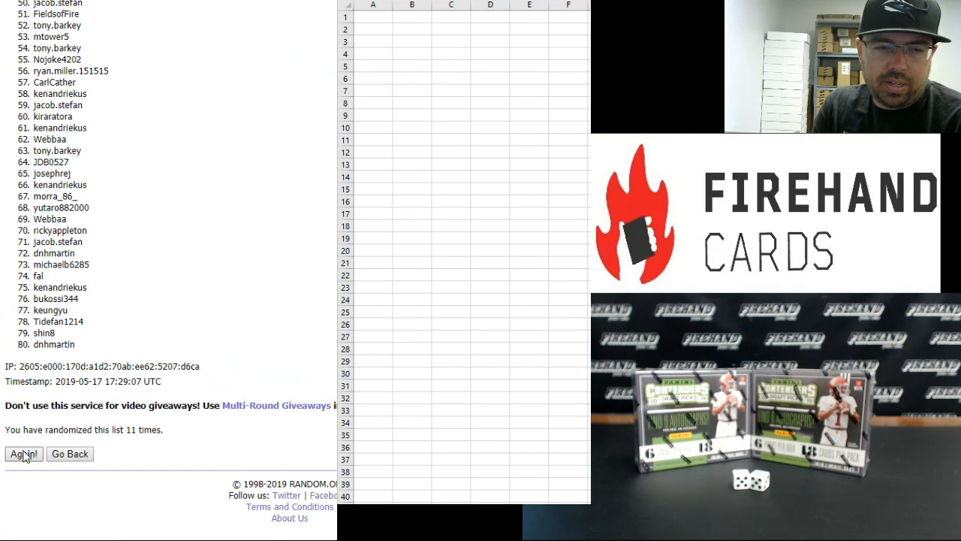
pyautogui.click(22, 453)
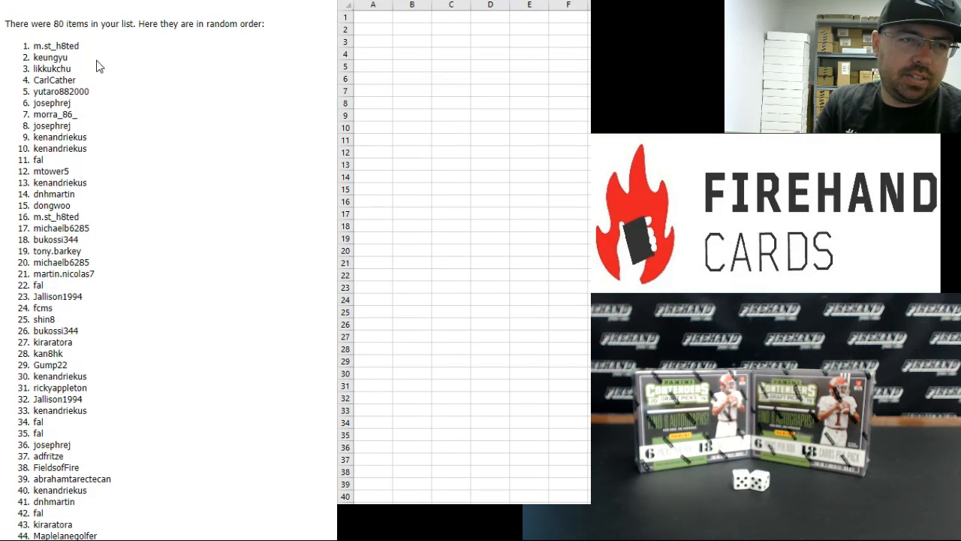
# Select all 80 randomized names, copy them, and cancel Excel's Paste Special dialog.
pyautogui.moveTo(32, 45); pyautogui.dragTo(69, 57)
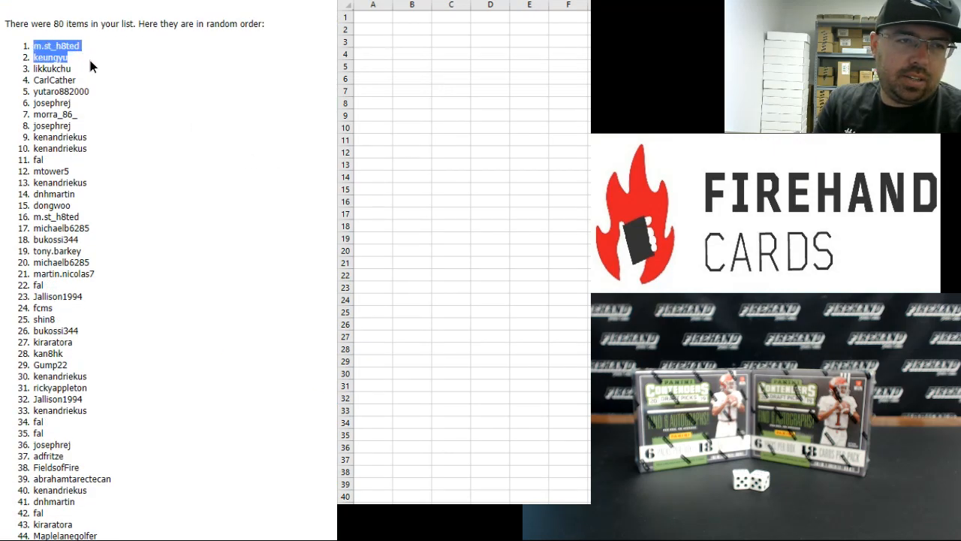
pyautogui.moveTo(52, 57); pyautogui.dragTo(52, 103)
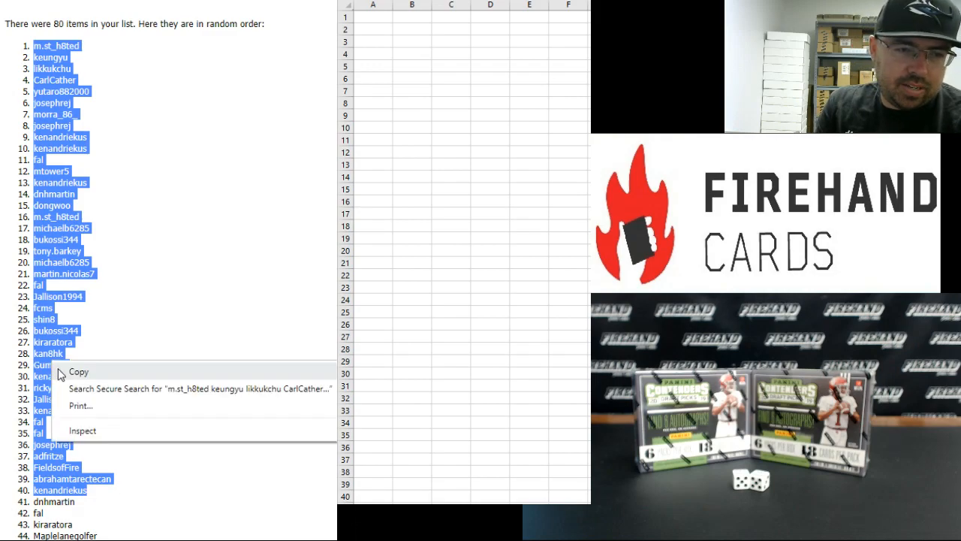
pyautogui.click(372, 18)
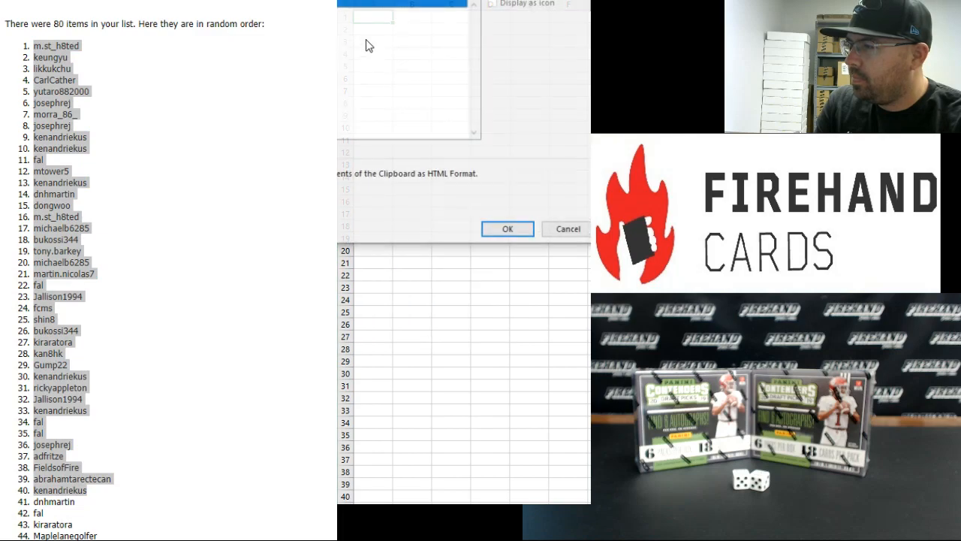
pyautogui.click(508, 228)
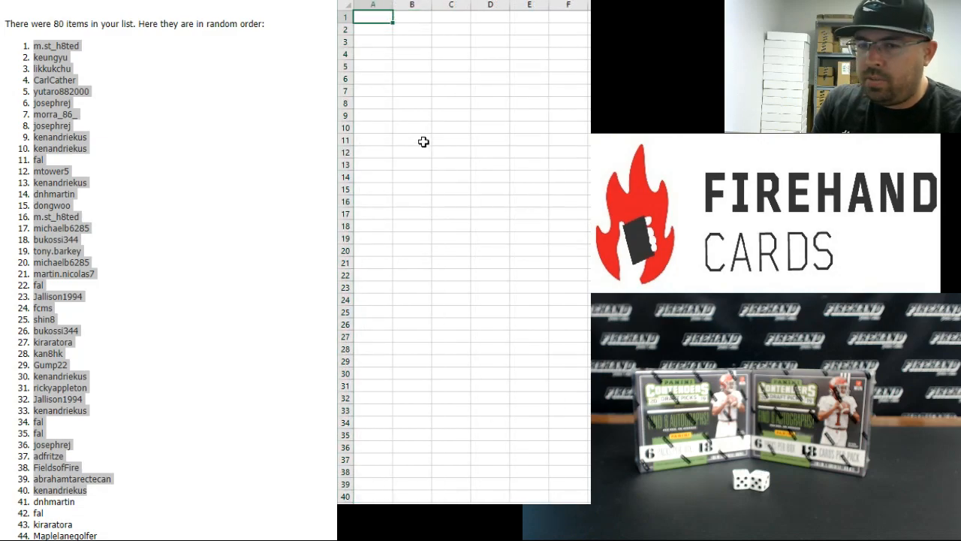
pyautogui.moveTo(222, 239)
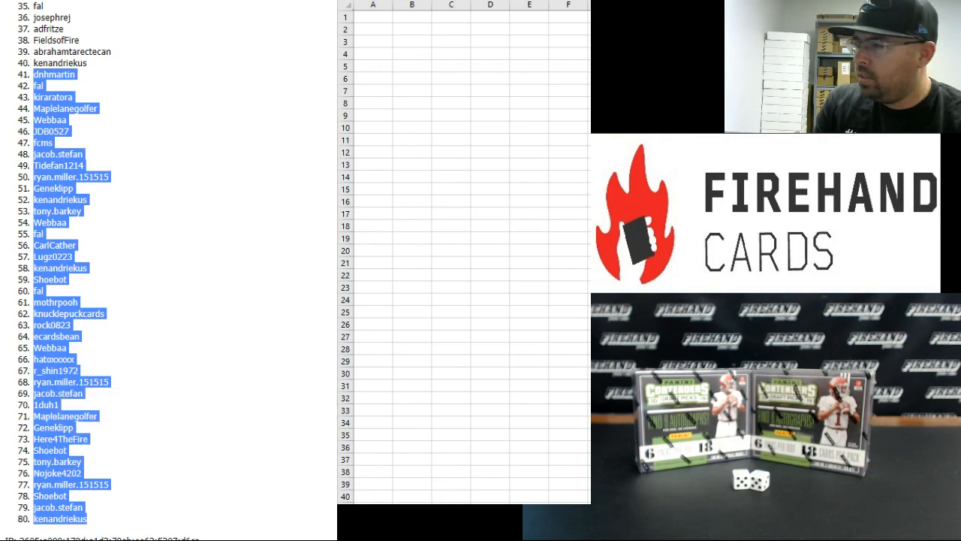
# Paste Special the copied names as Text into the top cell, one name per row.
pyautogui.rightClick(373, 15)
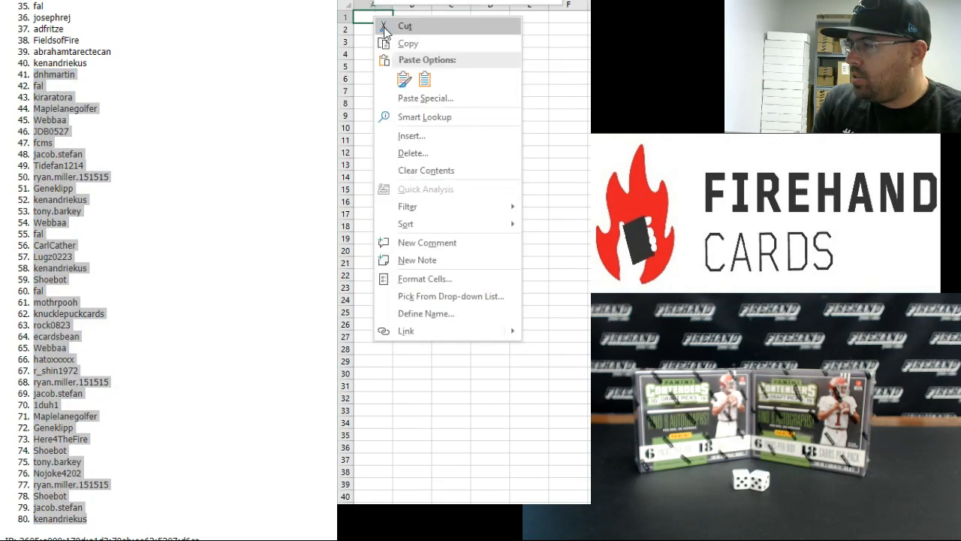
pyautogui.click(425, 97)
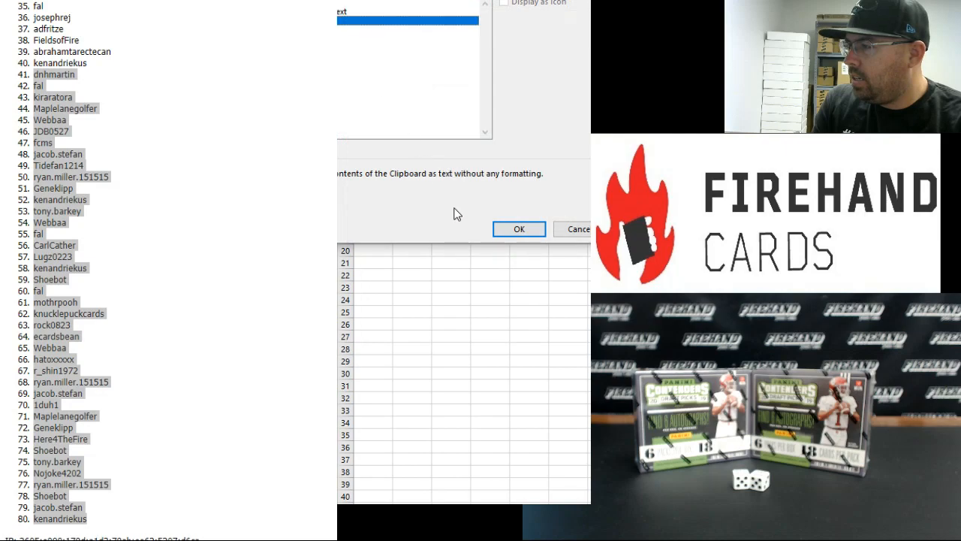
pyautogui.click(519, 228)
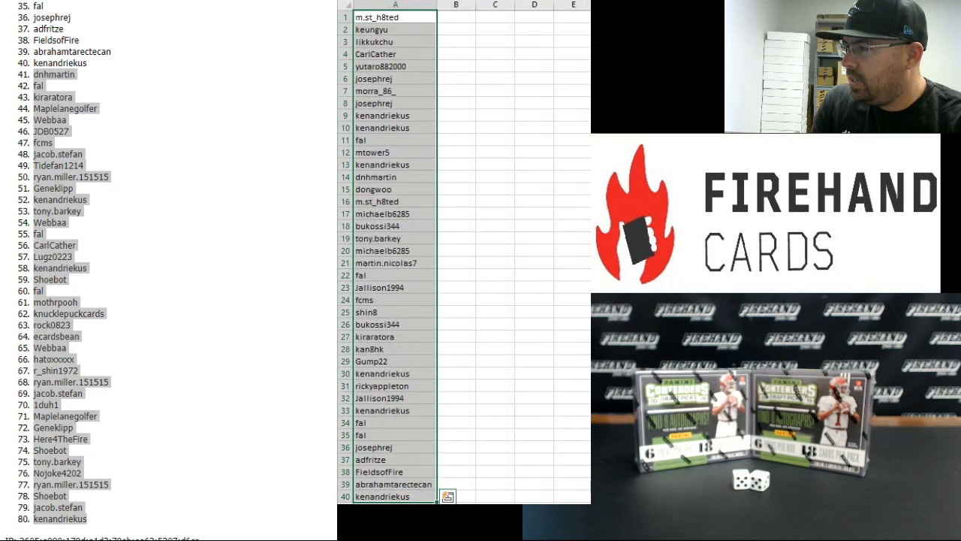
pyautogui.click(456, 16)
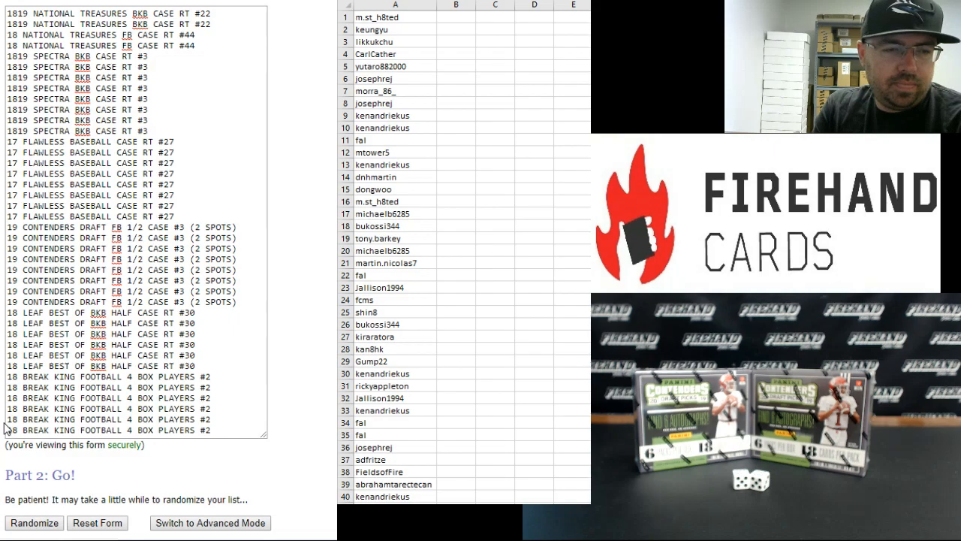
# Randomize the 40 break spots and reshuffle with Again! nine more times.
pyautogui.click(34, 523)
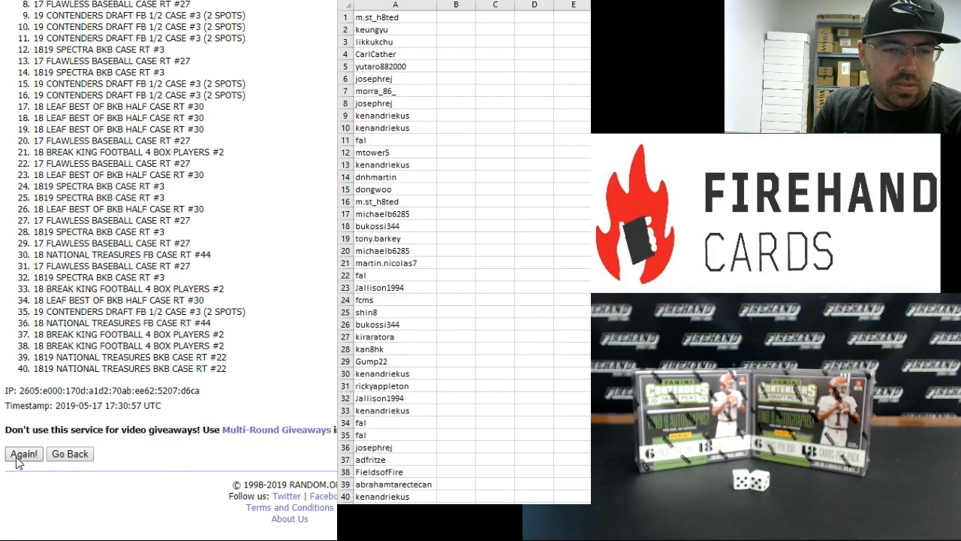
pyautogui.click(24, 454)
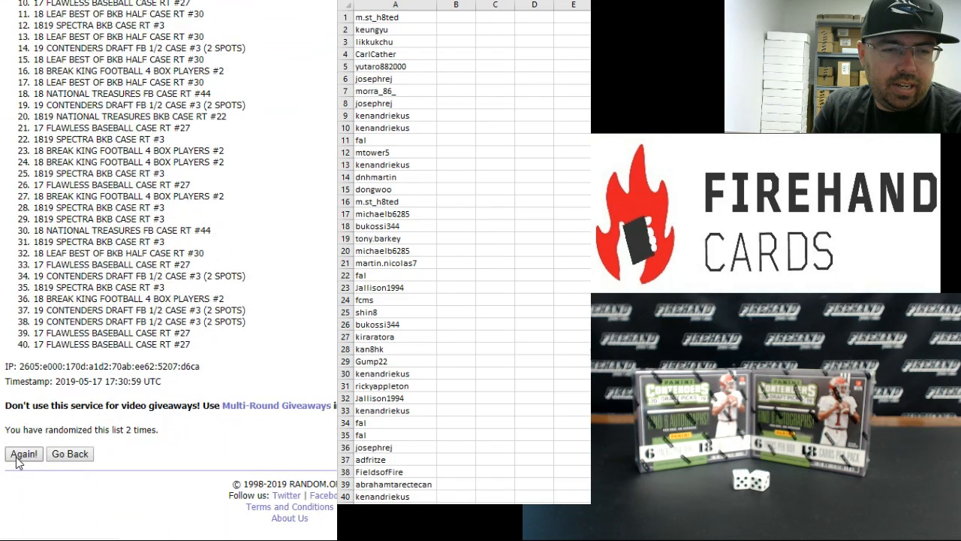
pyautogui.click(22, 453)
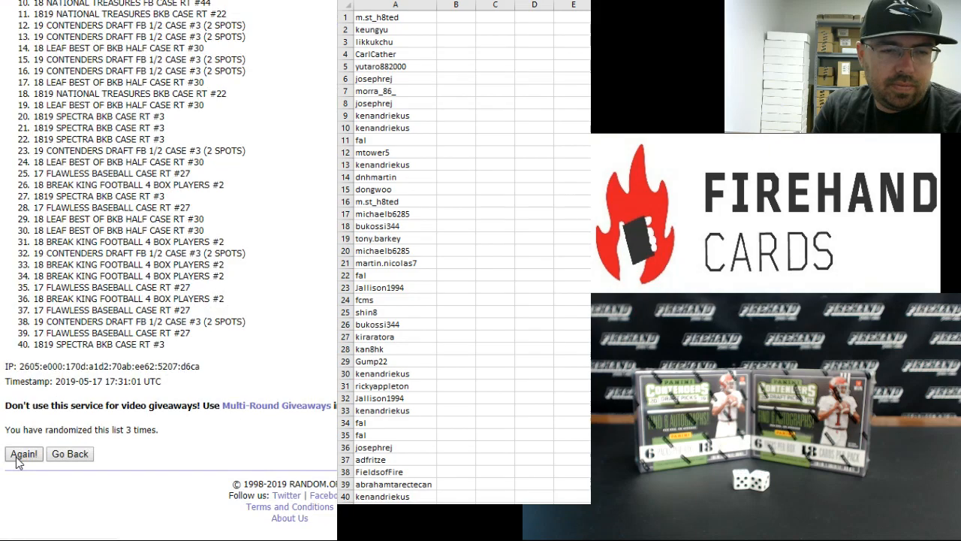
pyautogui.click(23, 453)
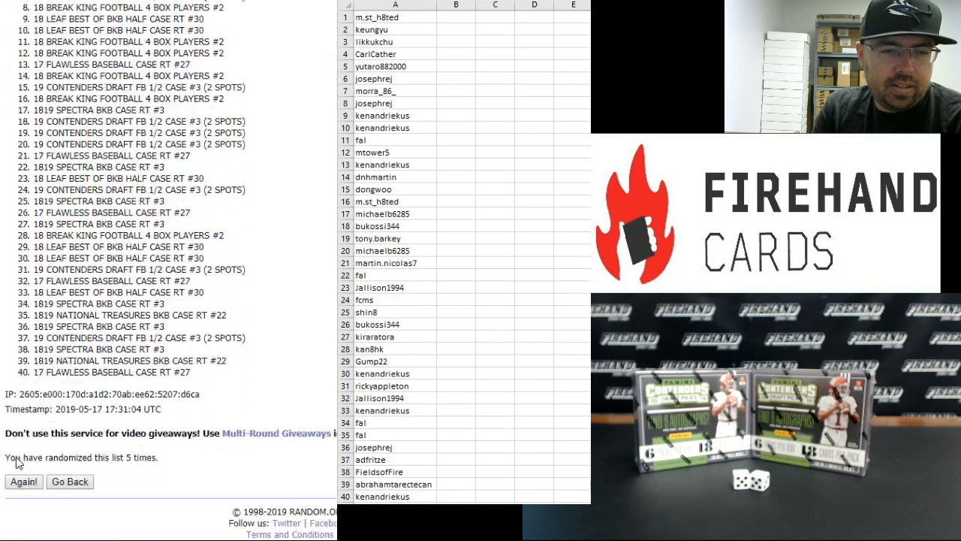
pyautogui.click(24, 480)
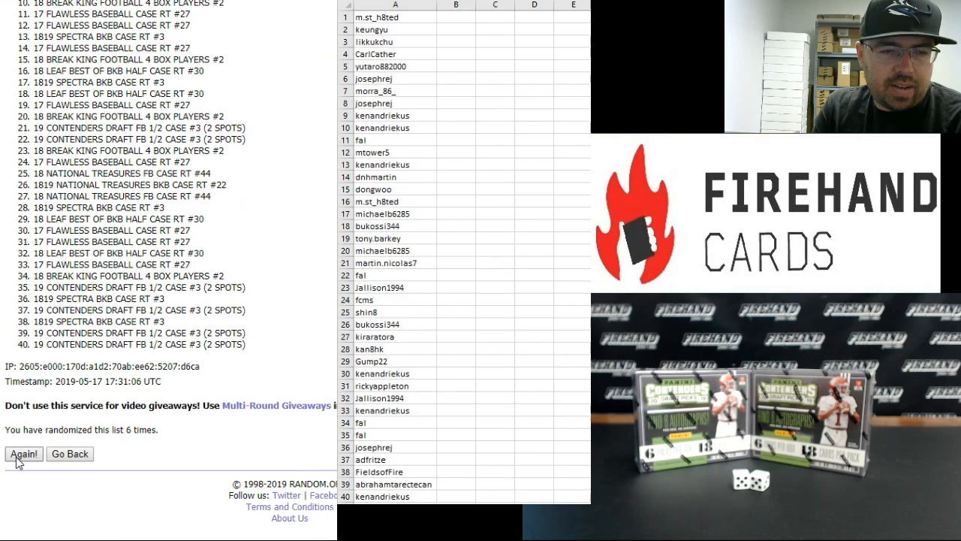
pyautogui.click(23, 454)
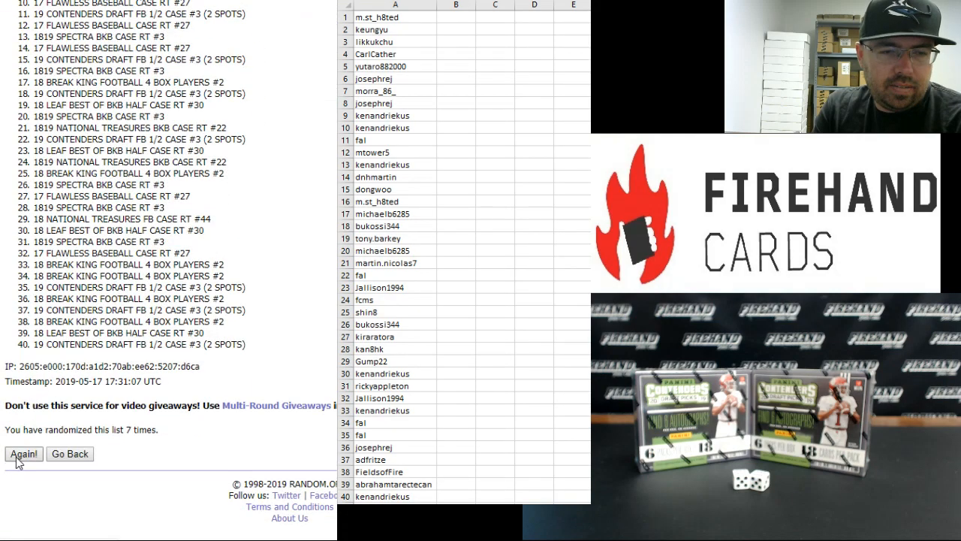
pyautogui.click(22, 453)
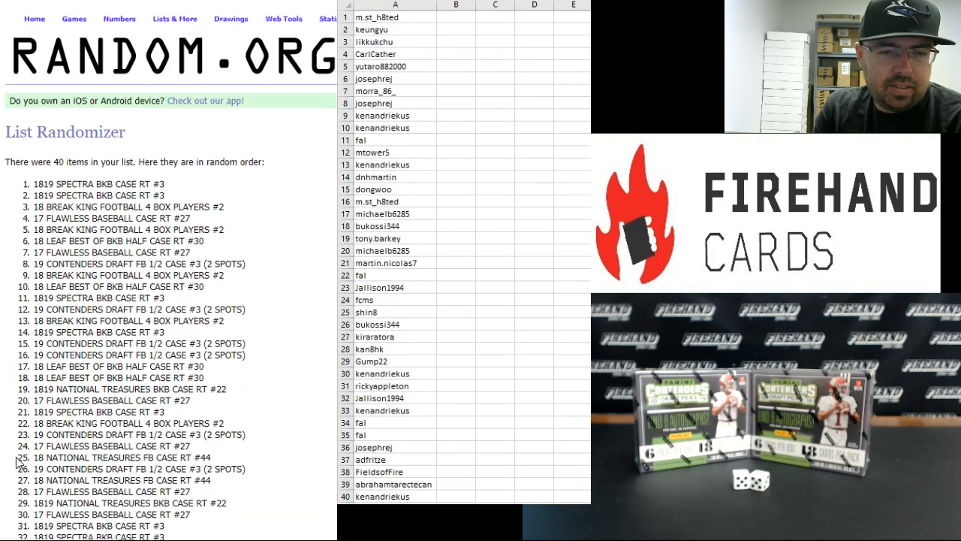
pyautogui.click(21, 454)
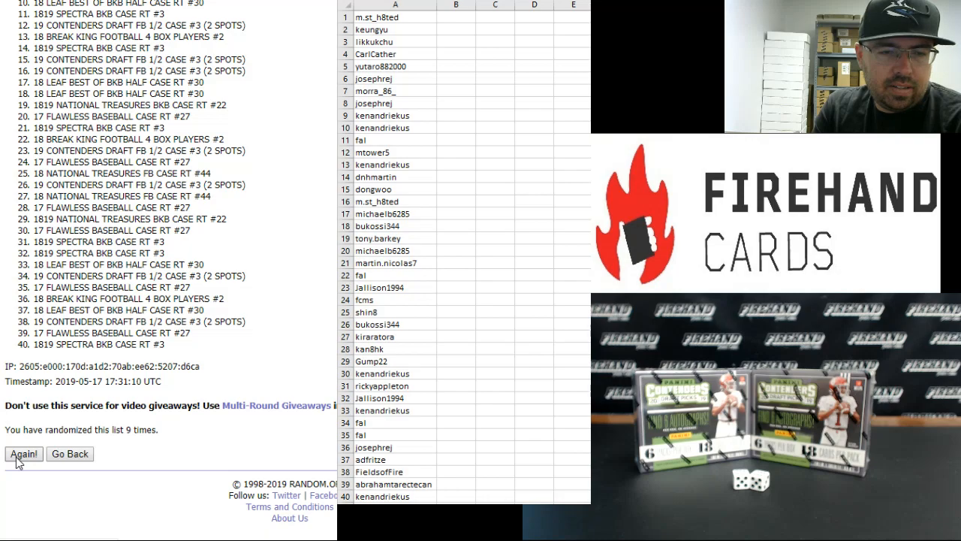
pyautogui.click(23, 454)
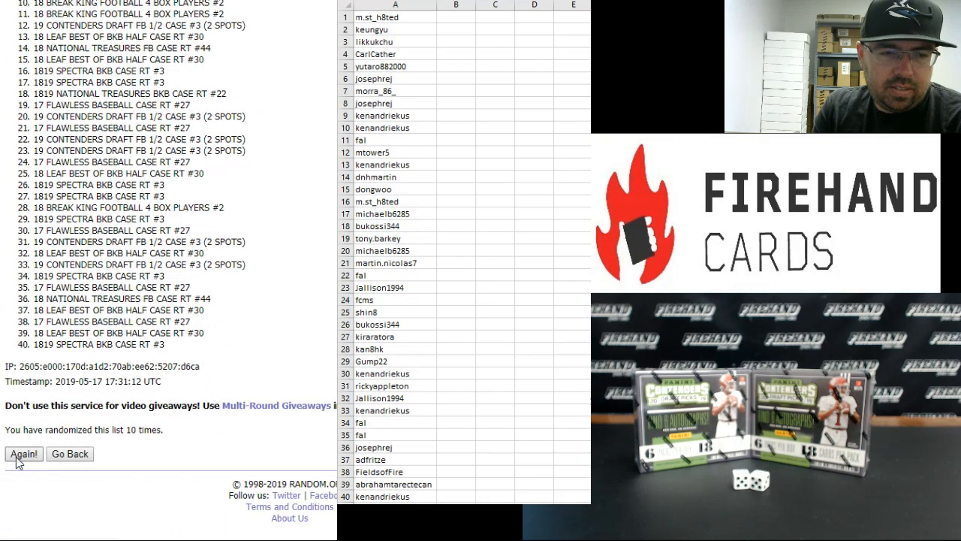
pyautogui.click(23, 454)
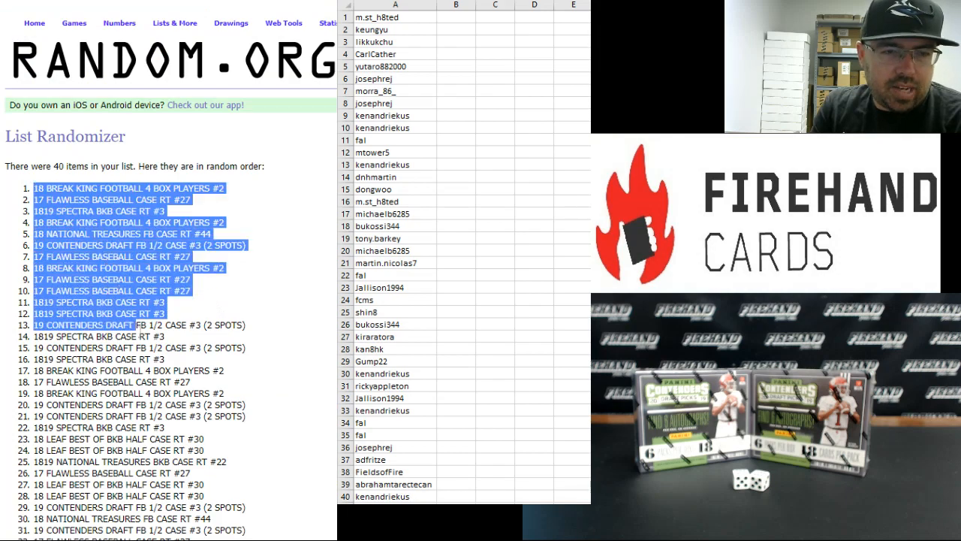
# Paste Special the copied break spots into cell B1 beside the participant names.
pyautogui.scroll(-3)
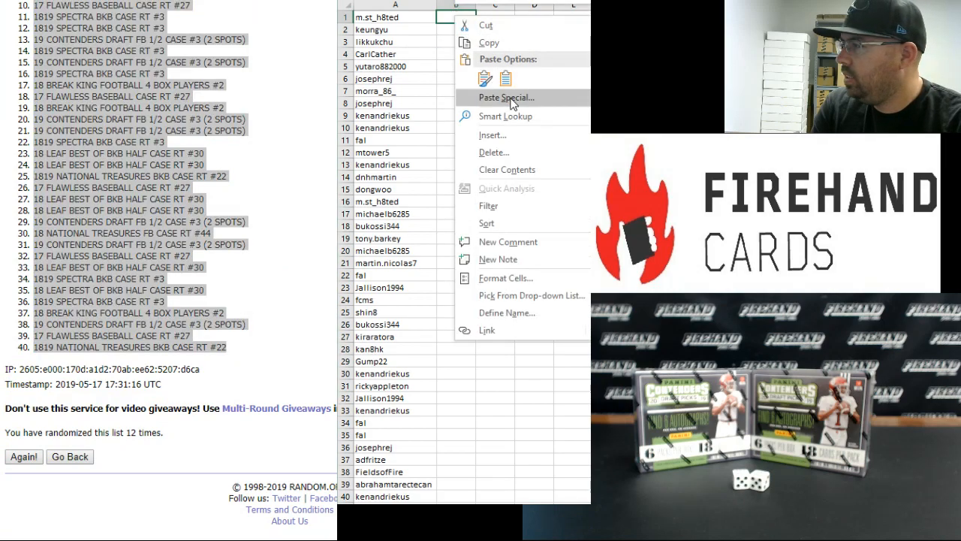
pyautogui.click(504, 98)
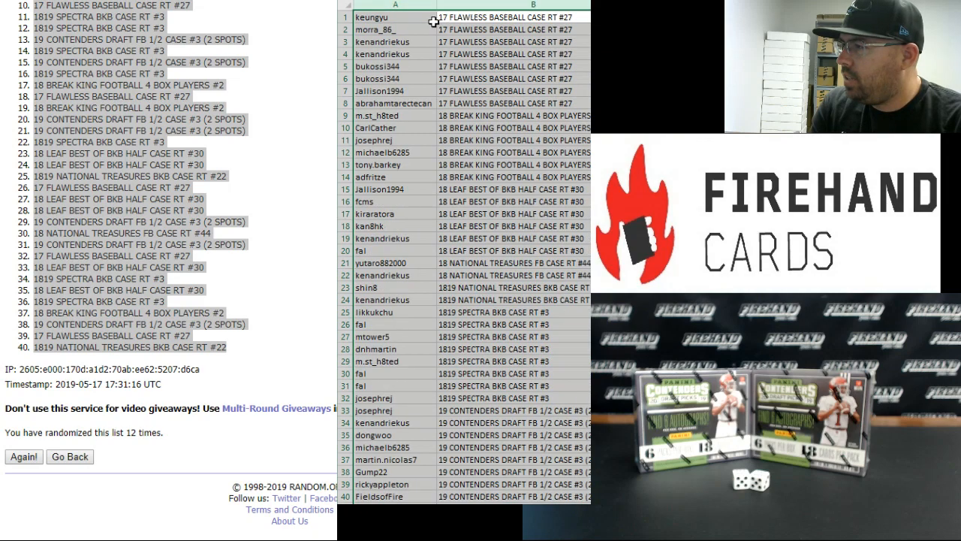
pyautogui.click(393, 17)
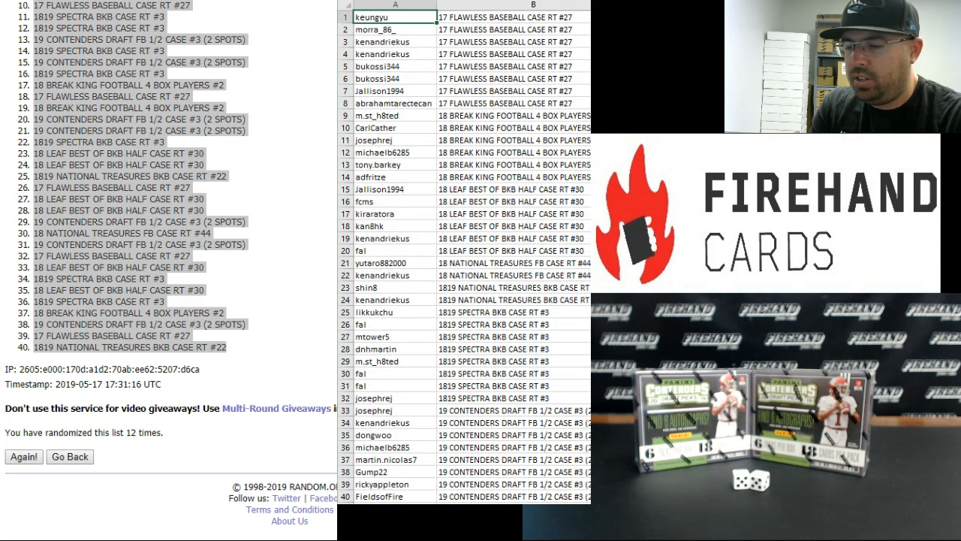
pyautogui.click(396, 54)
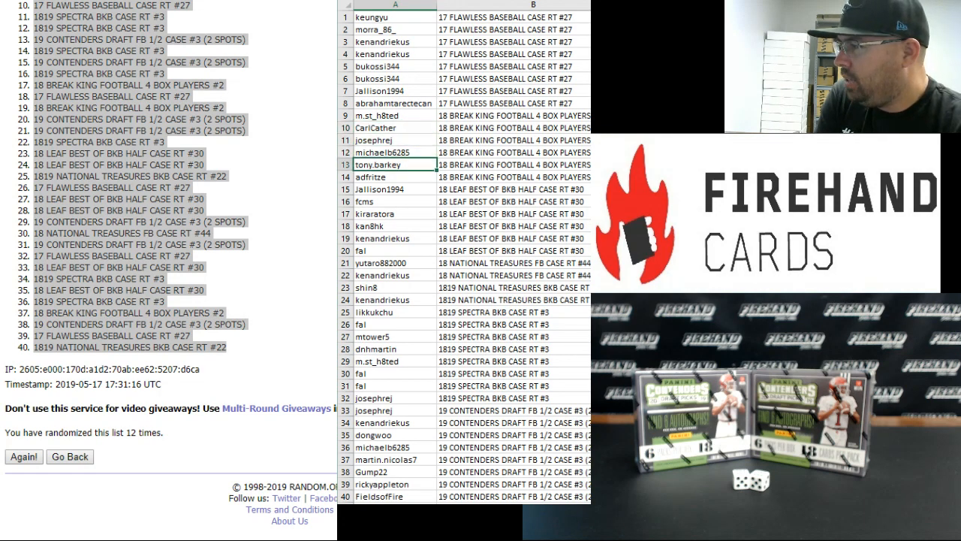
pyautogui.click(393, 176)
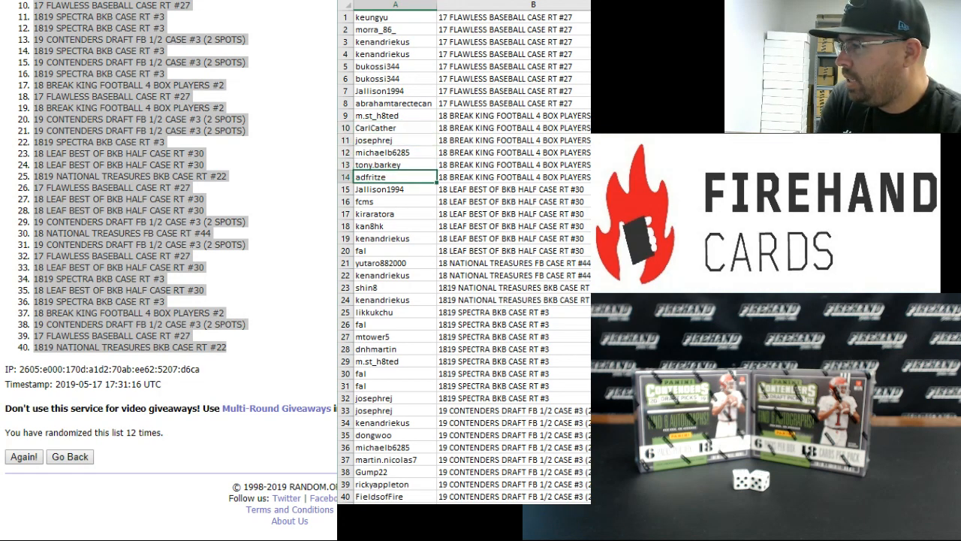
pyautogui.click(395, 189)
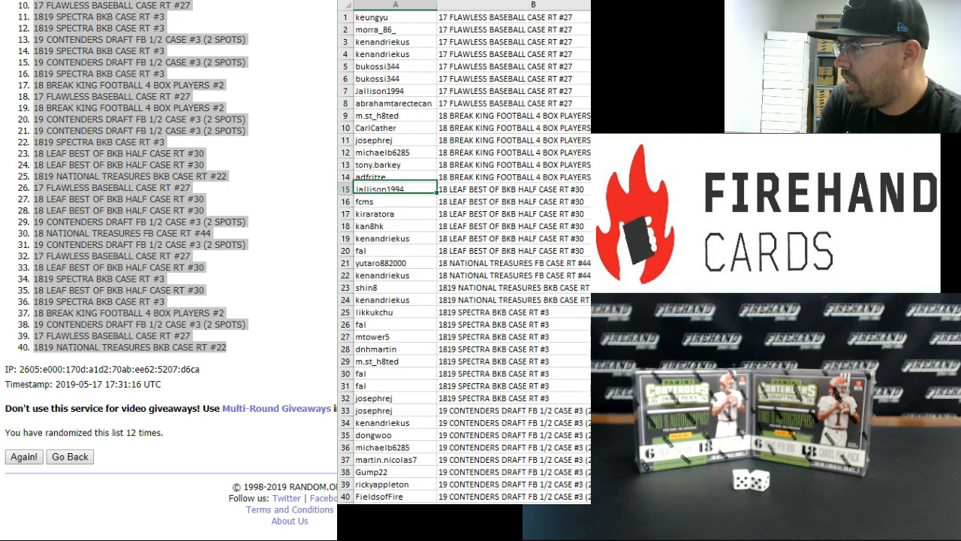
pyautogui.click(393, 213)
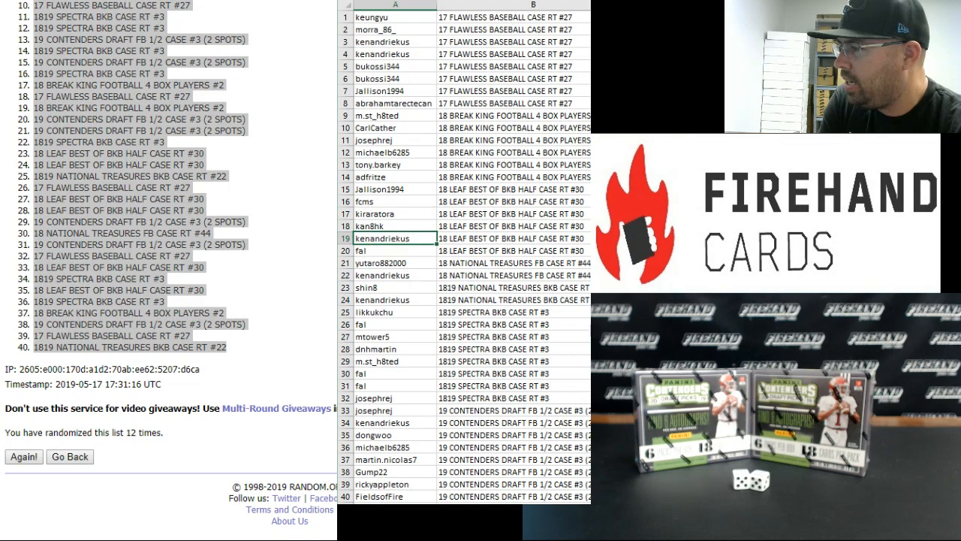
pyautogui.click(393, 250)
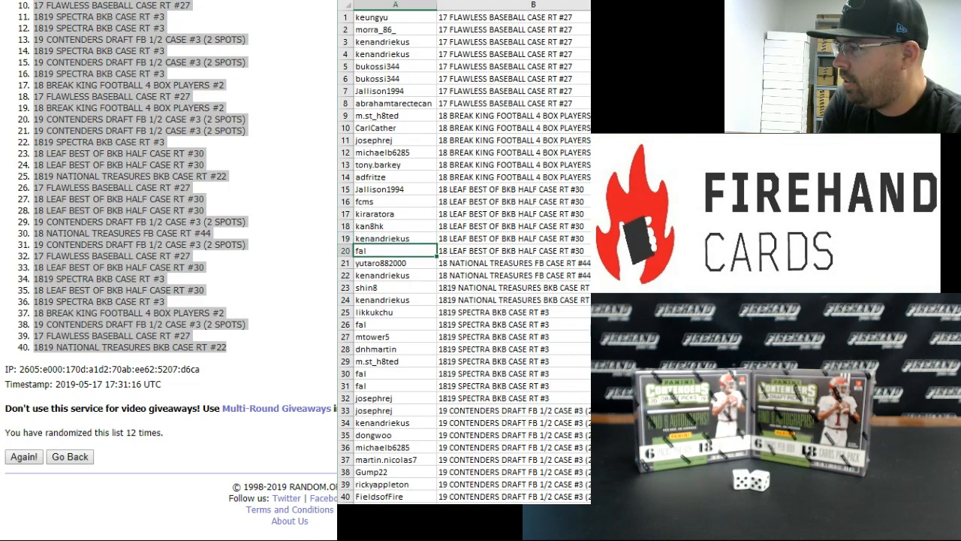
pyautogui.click(394, 261)
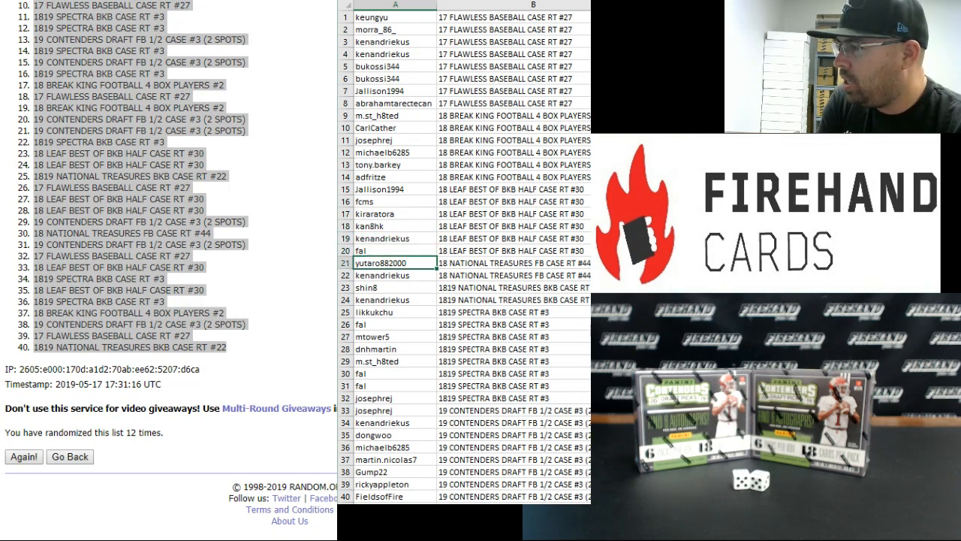
pyautogui.click(393, 274)
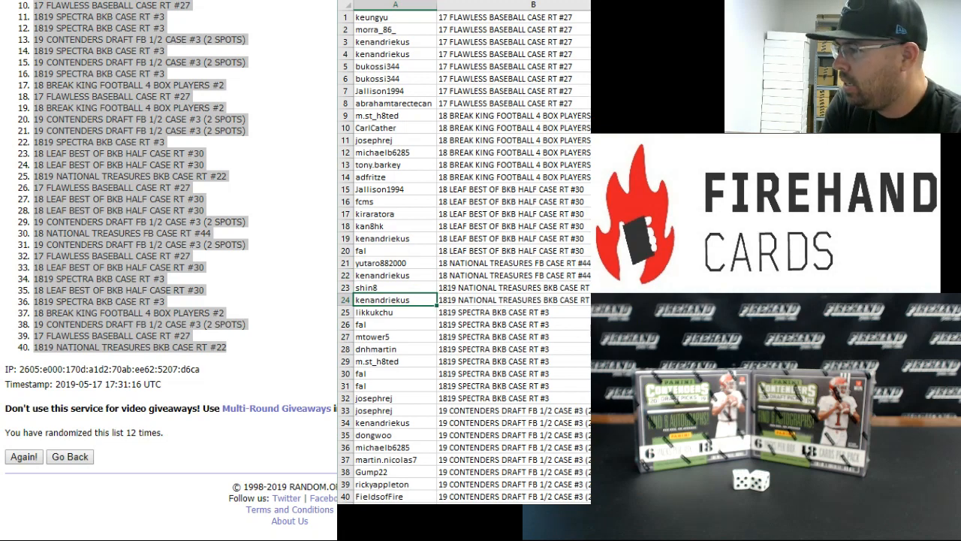
pyautogui.click(393, 336)
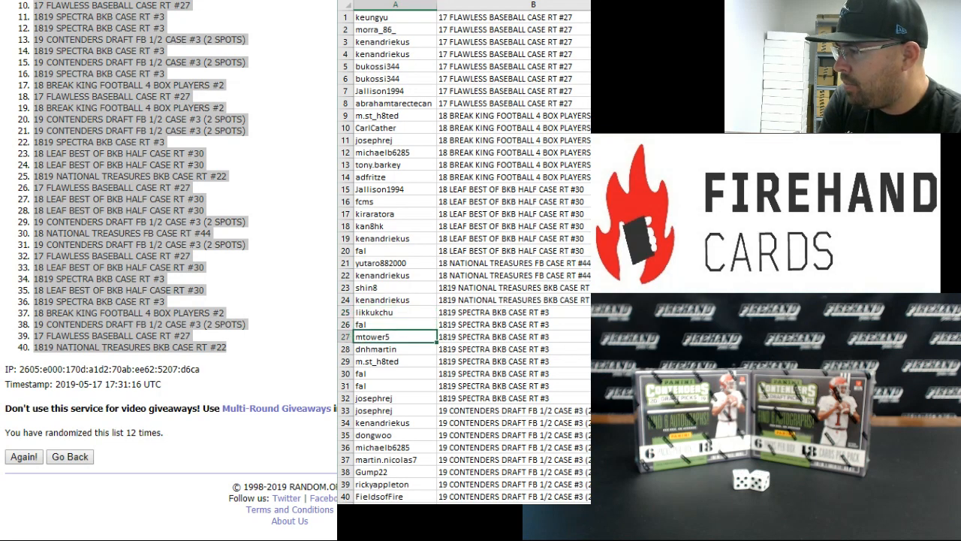
pyautogui.click(391, 360)
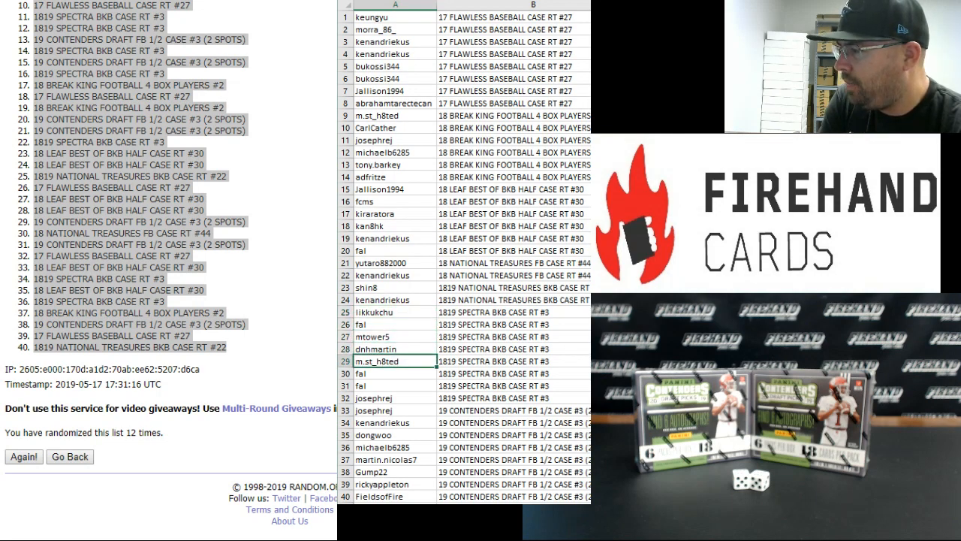
pyautogui.click(393, 396)
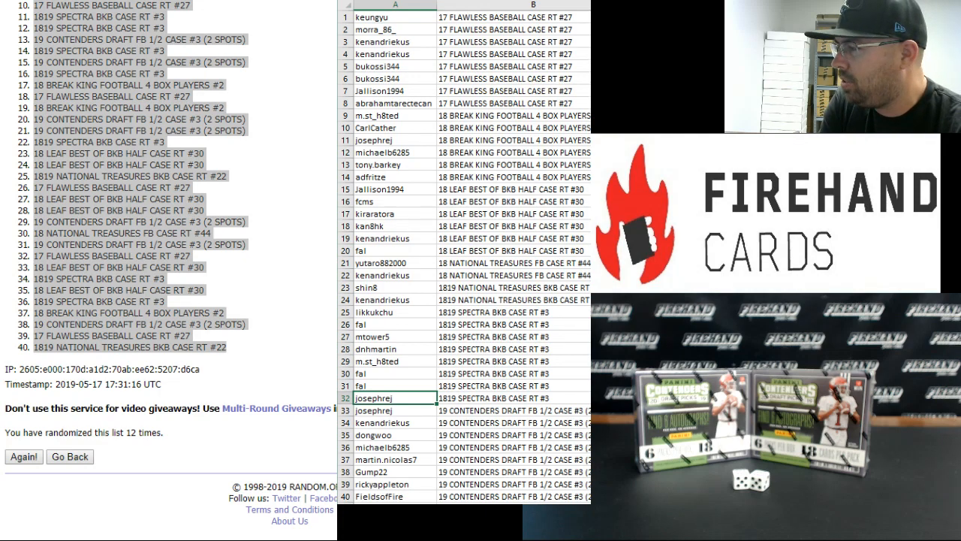
# Clear the pairings and put the next 40 participant names into column A.
pyautogui.click(394, 410)
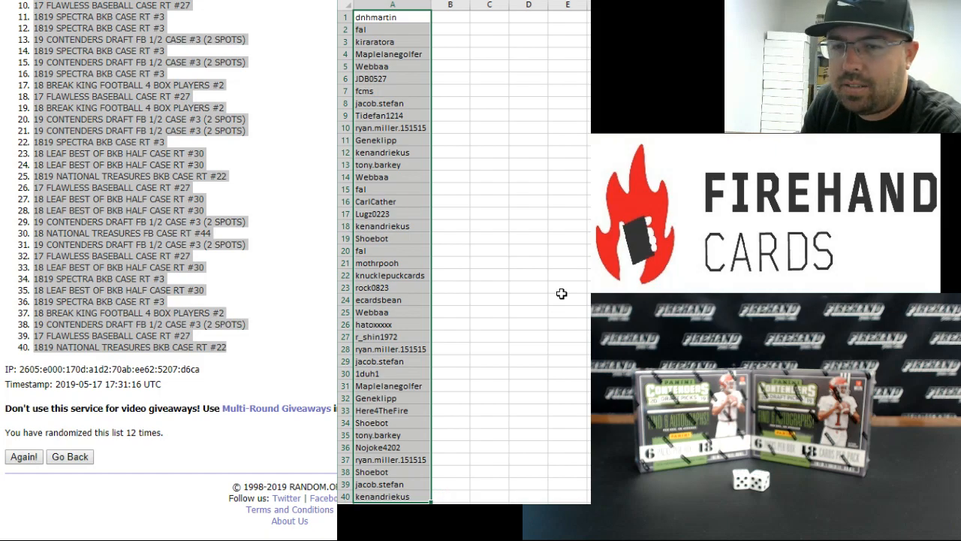
pyautogui.moveTo(501, 103)
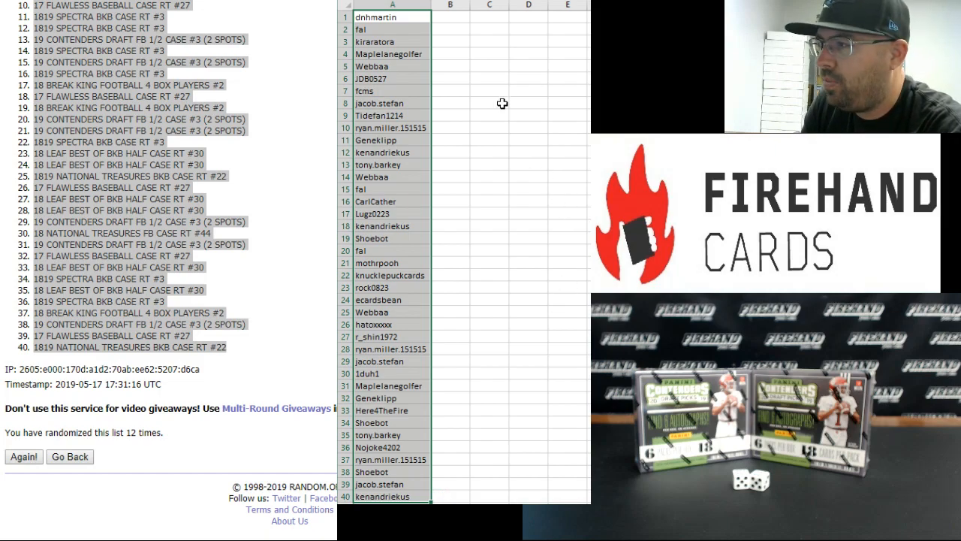
pyautogui.click(24, 457)
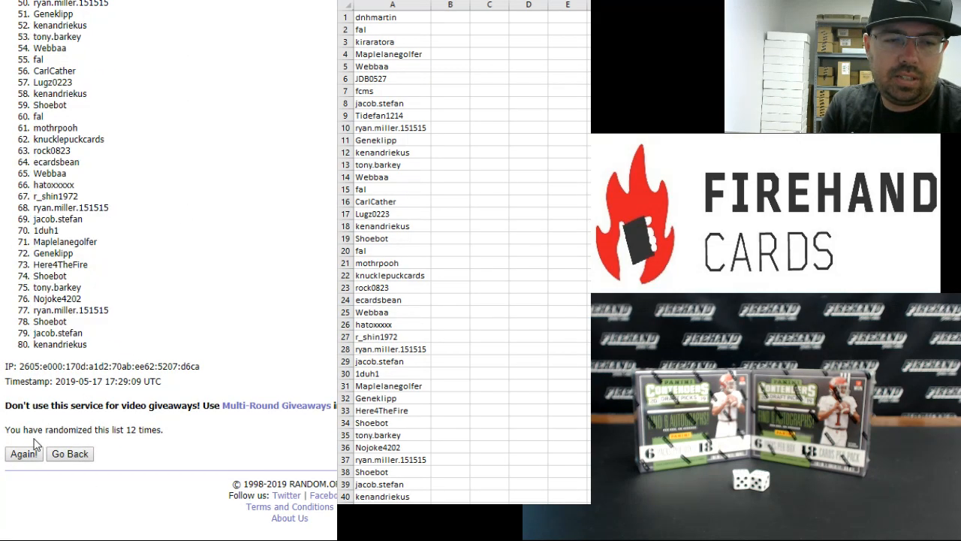
# Randomize the 80-name participant list and select the entry form's item lines.
pyautogui.click(24, 454)
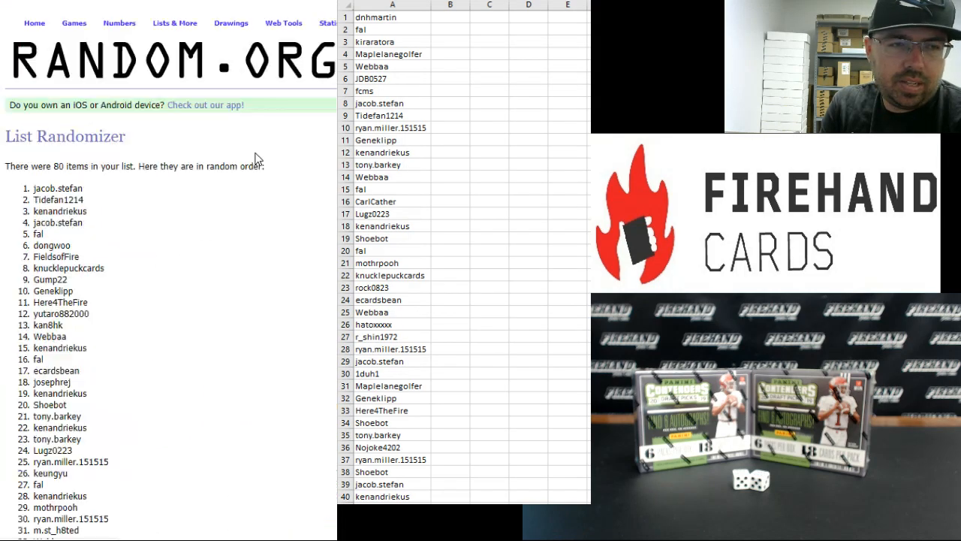
pyautogui.moveTo(33, 187); pyautogui.dragTo(87, 200)
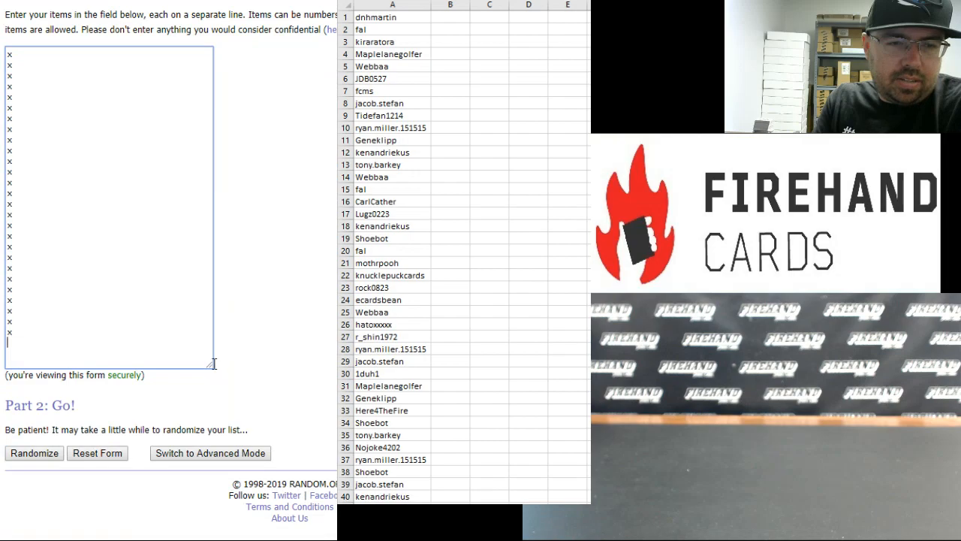
# Enlarge the entry box and add Jonathan Abram, Tomm, Greg Dortch, Kaden Smith and Andy Isabella.
pyautogui.moveTo(213, 365); pyautogui.dragTo(127, 509)
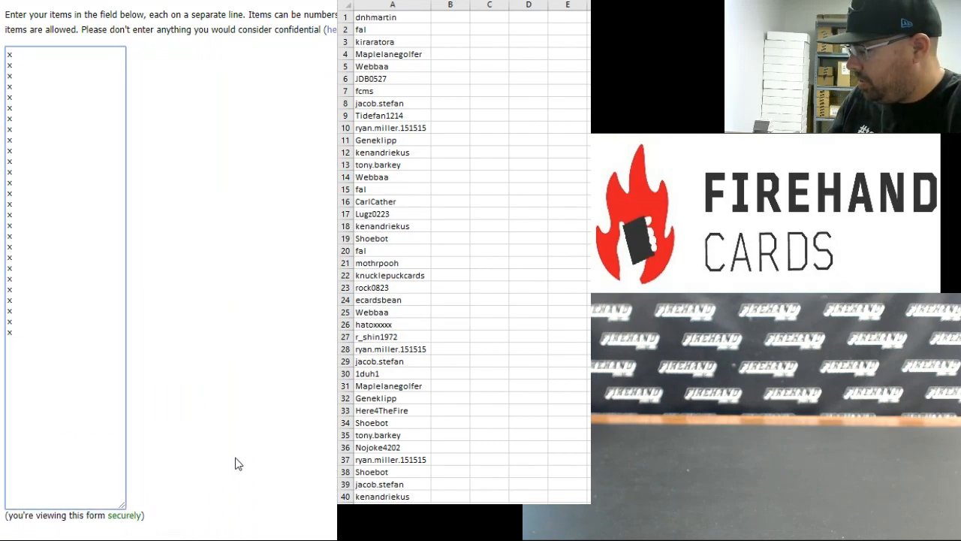
pyautogui.write('Jonathan')
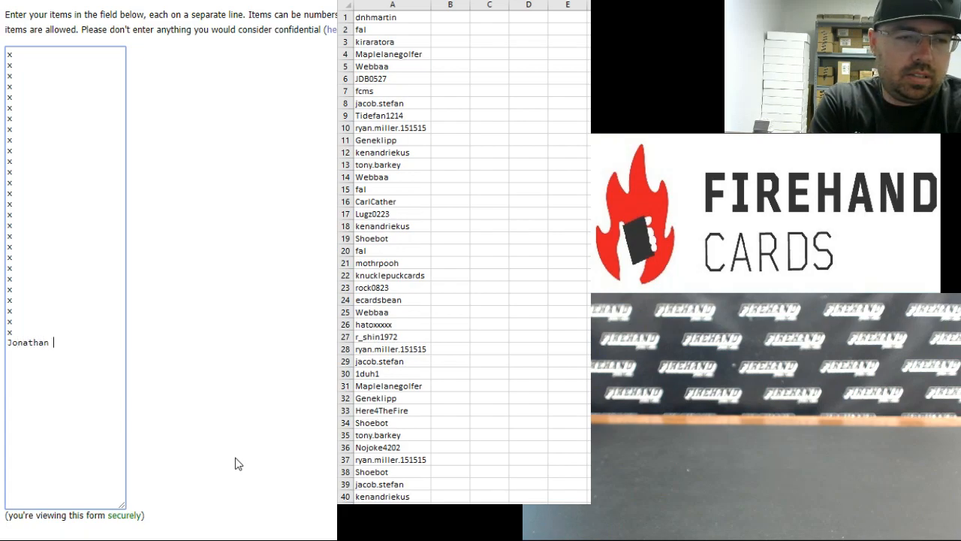
pyautogui.write('Abram')
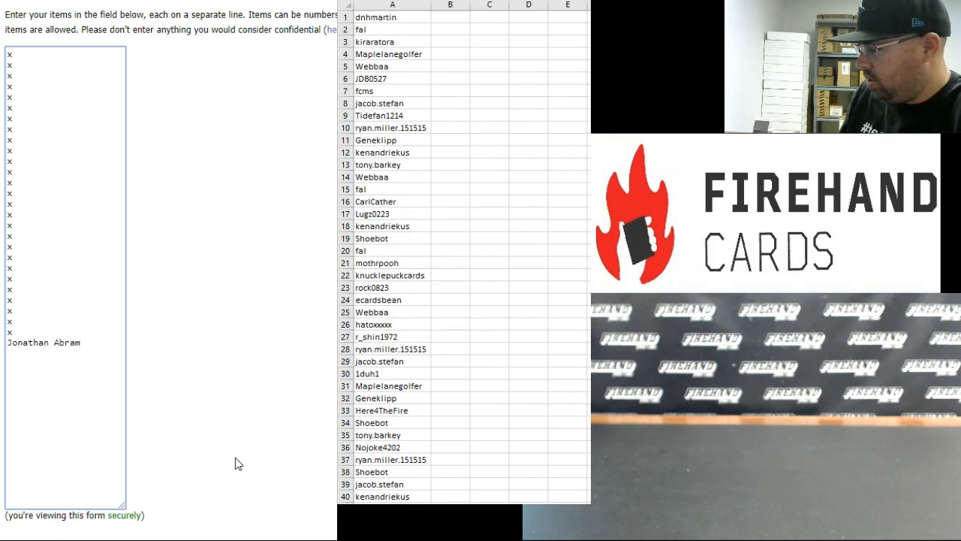
pyautogui.write('Tommy Sweeney')
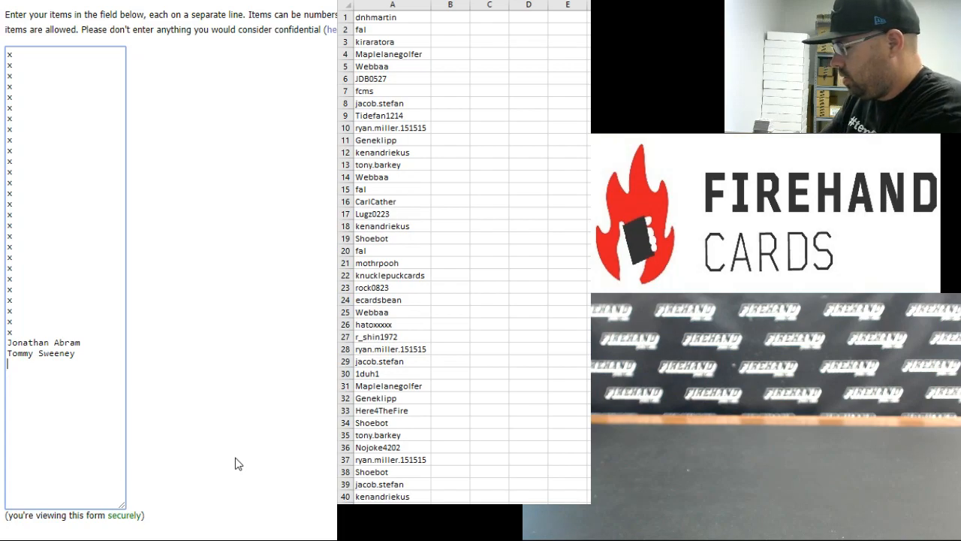
pyautogui.write('Greg')
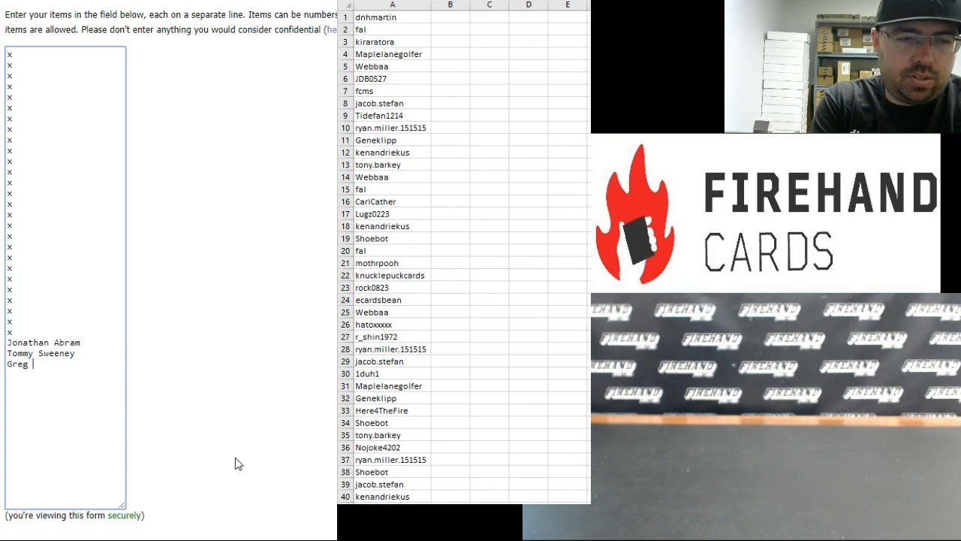
pyautogui.write('Dortch')
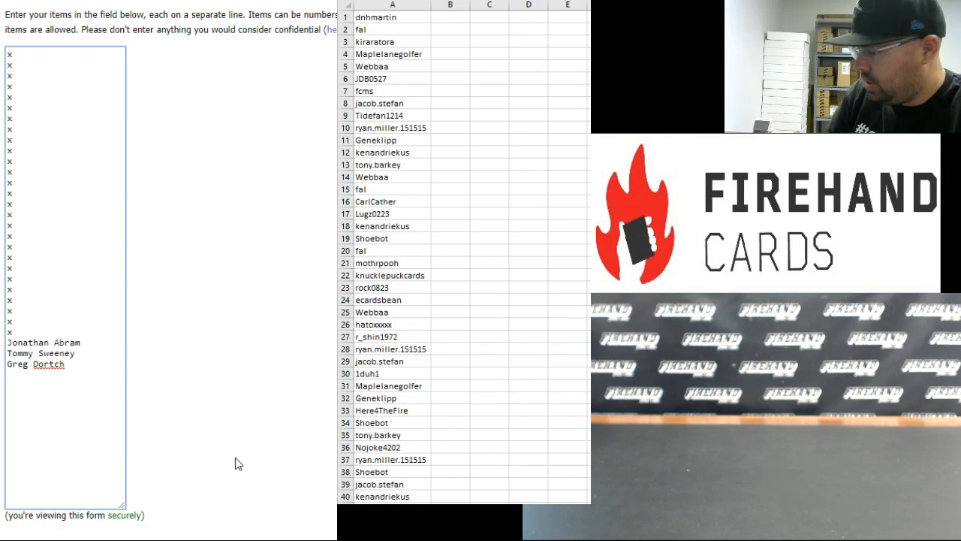
pyautogui.write('Kaden Smit')
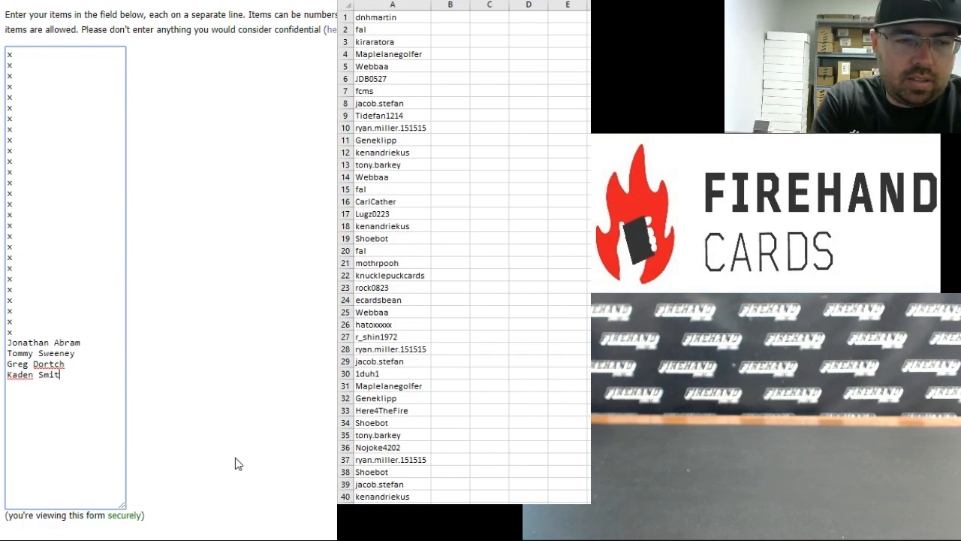
pyautogui.write('h')
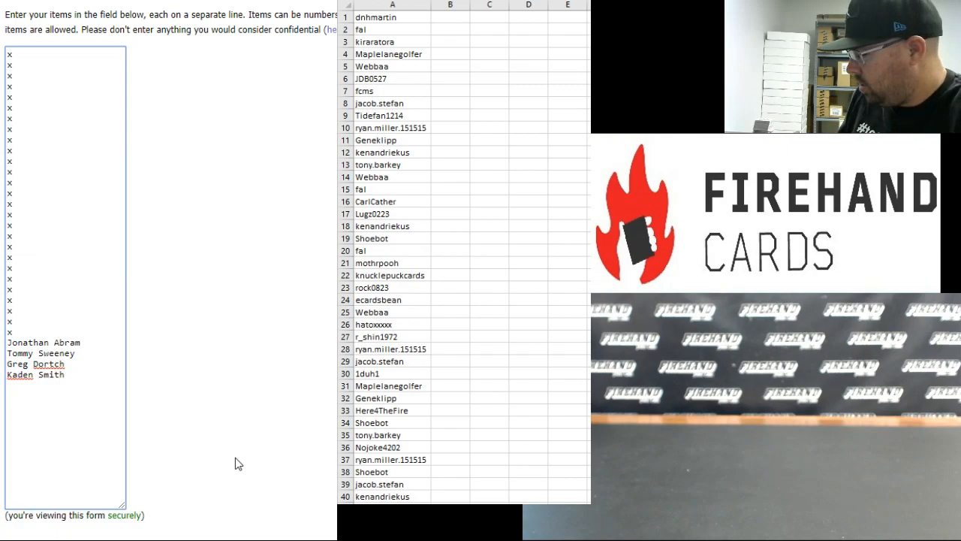
pyautogui.write('A')
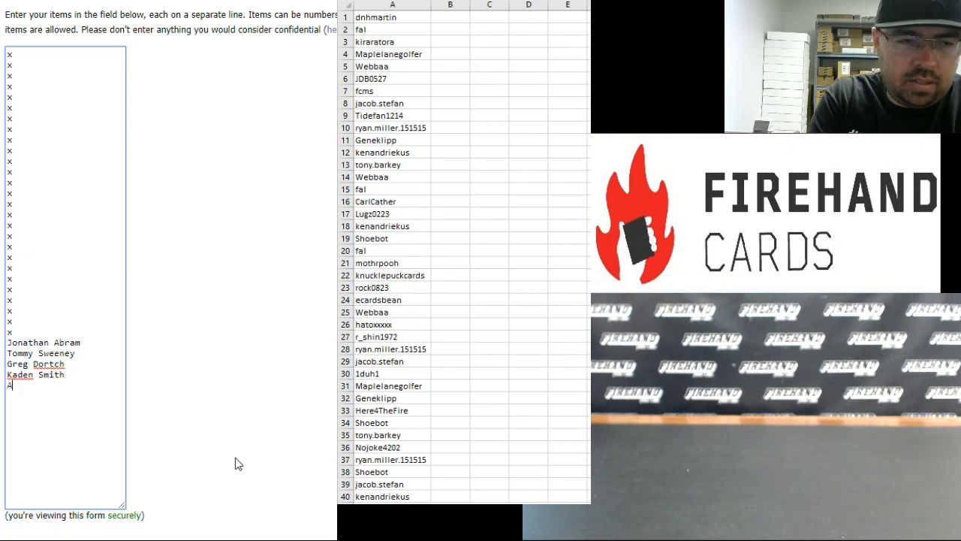
pyautogui.write('ndy Isabella')
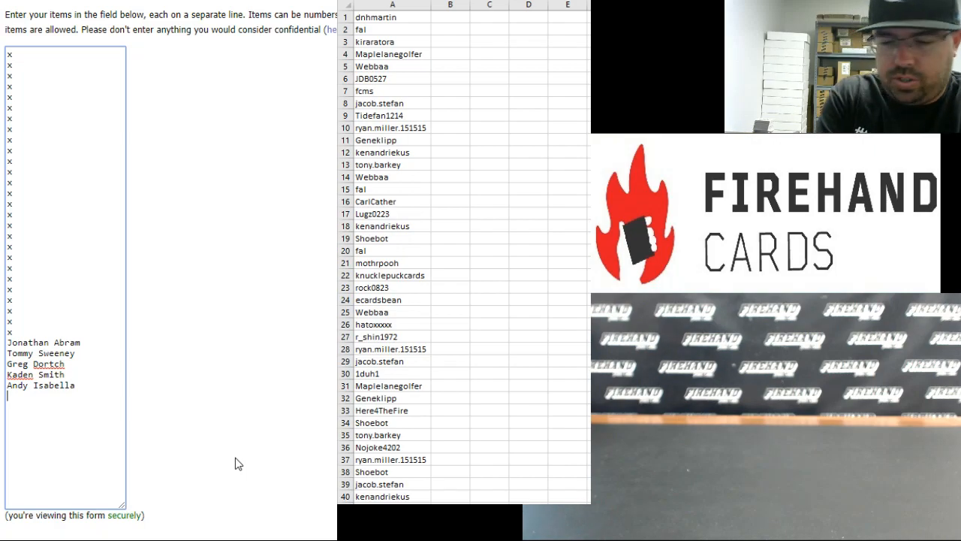
# Add Josh Jacobs, Jacques Patrick, Alex Ma, Tony, Preston Williams, Tyree Jackson, Byron Murphy and Tim Tebow.
pyautogui.write('Josh Jacobs')
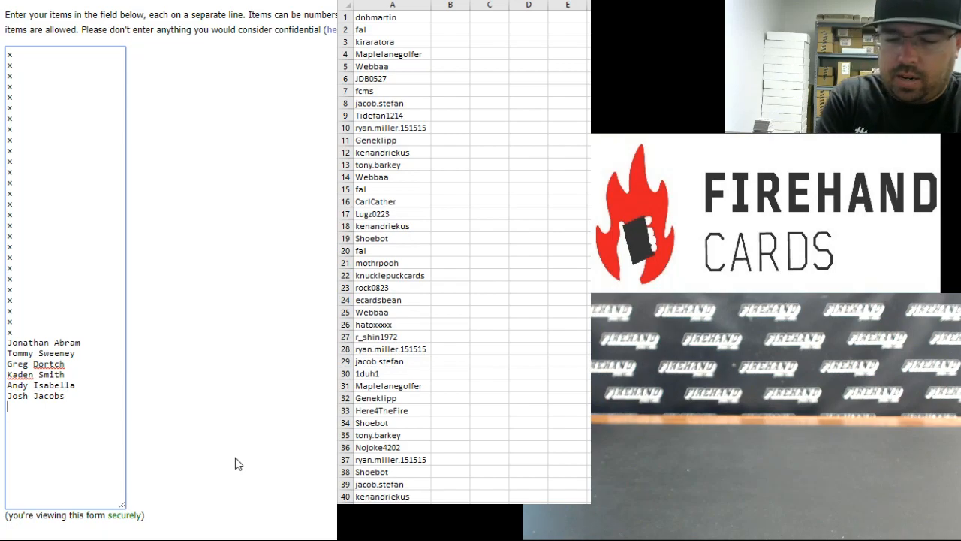
pyautogui.write('Jacques Patrick')
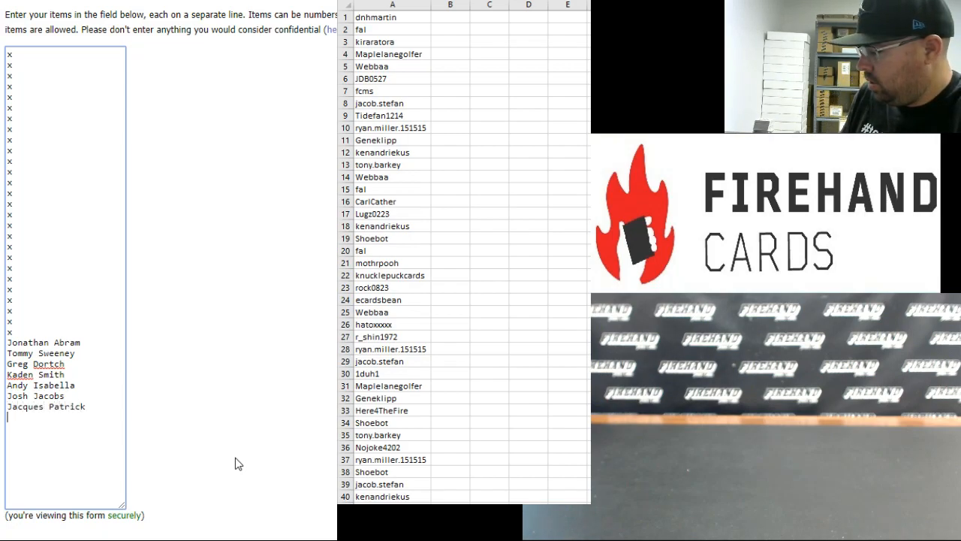
pyautogui.write('Alex Mattison')
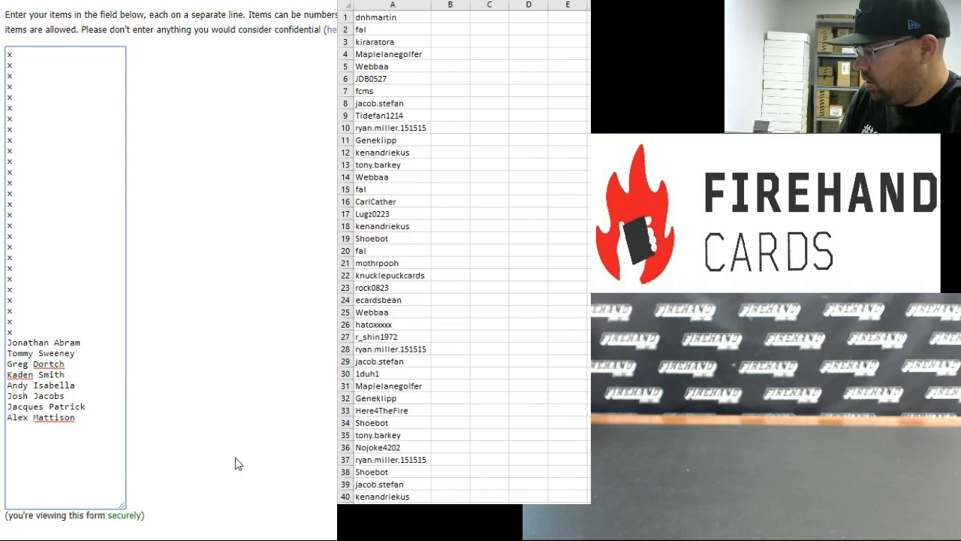
pyautogui.write('Tony Pollard')
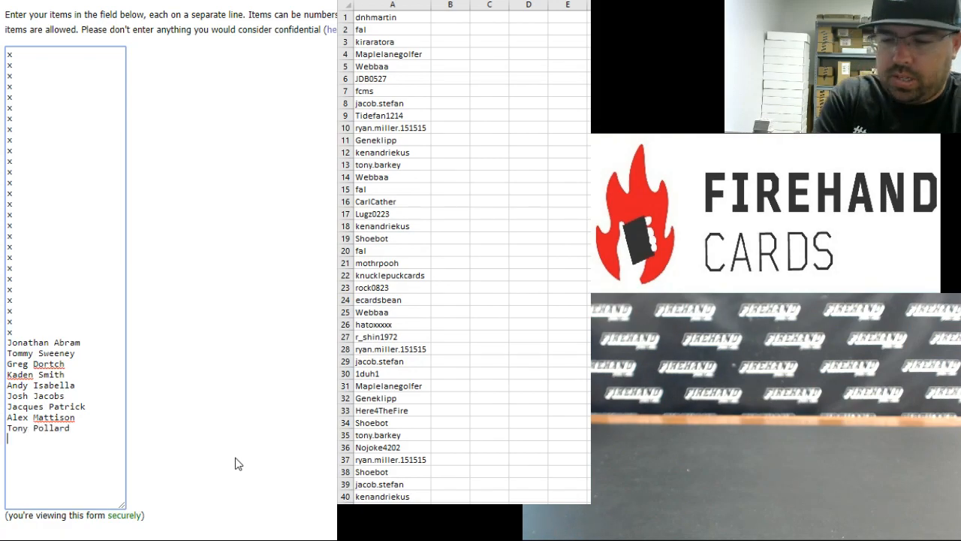
pyautogui.write('Preston Williams')
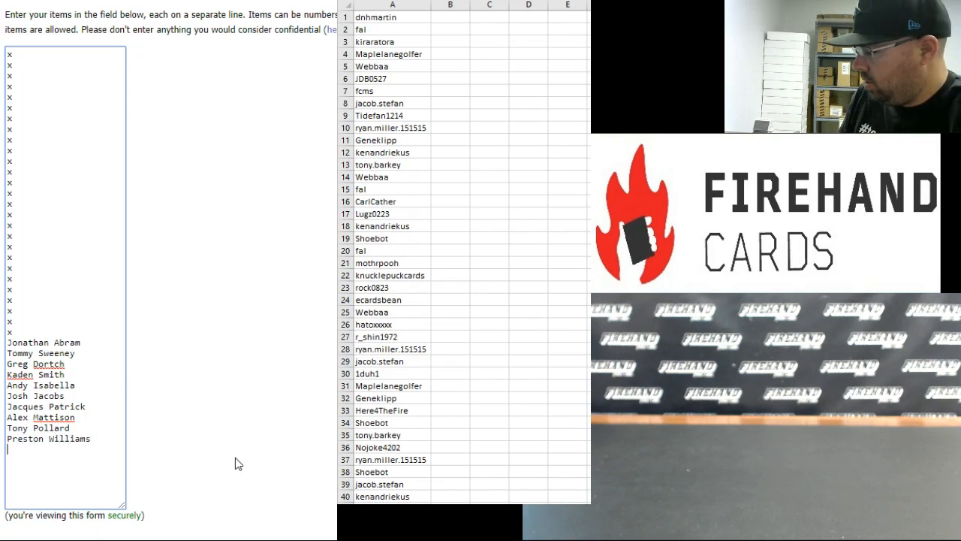
pyautogui.write('Tyree Jackson')
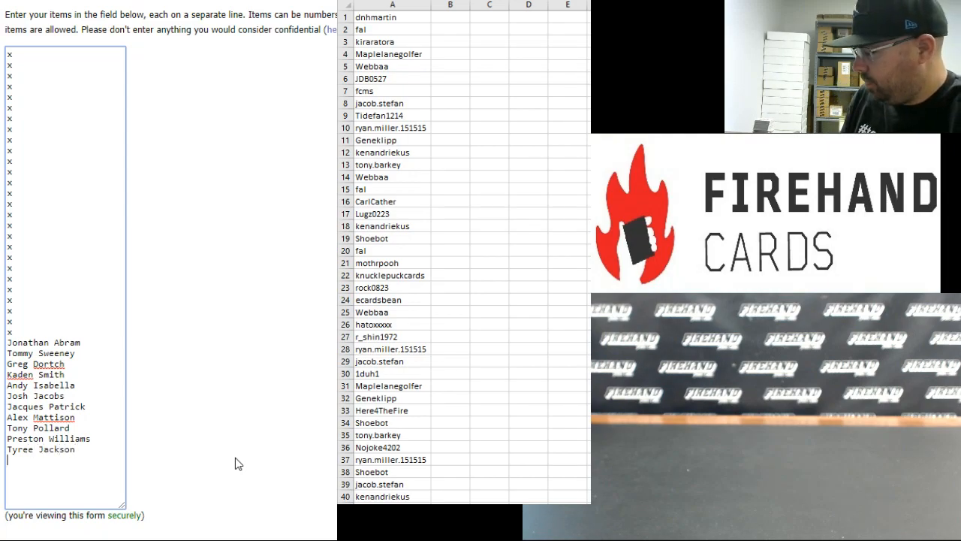
pyautogui.write('Byron')
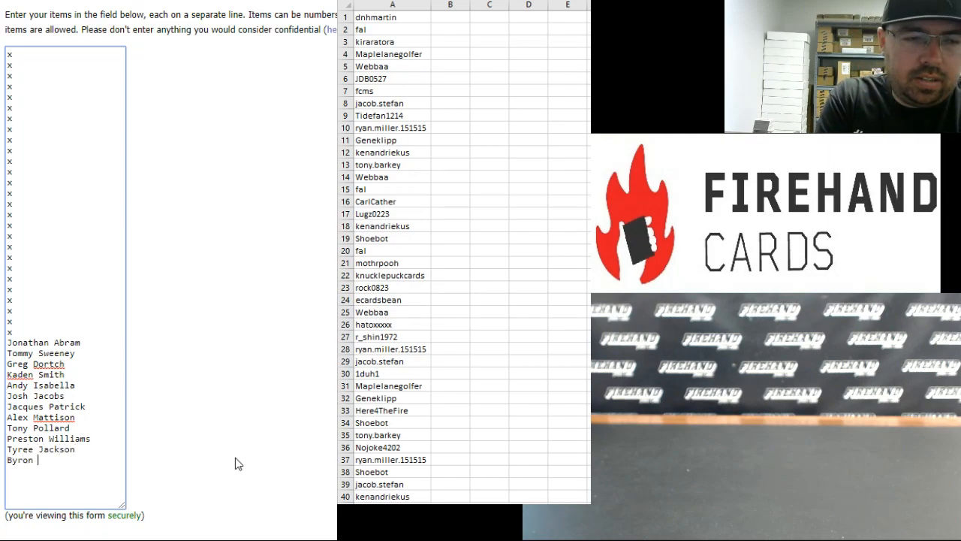
pyautogui.write('Murphy')
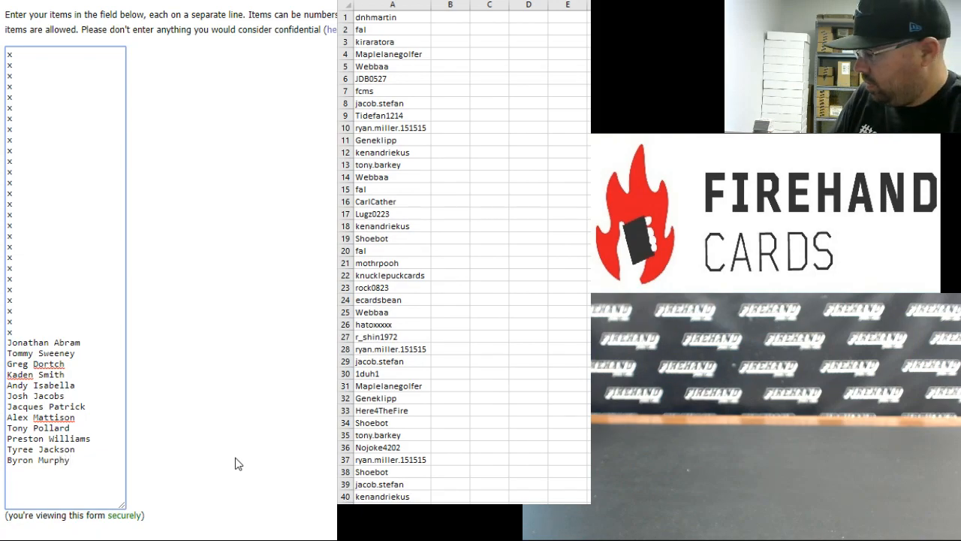
pyautogui.write('Tim Tebow')
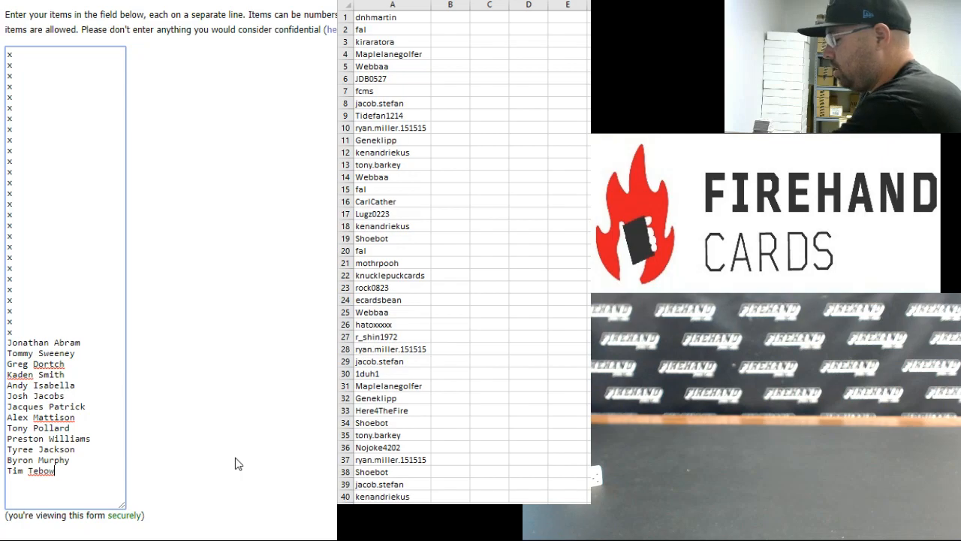
# Randomize the player-name list and reshuffle with Again! seven more times.
pyautogui.scroll(-3)
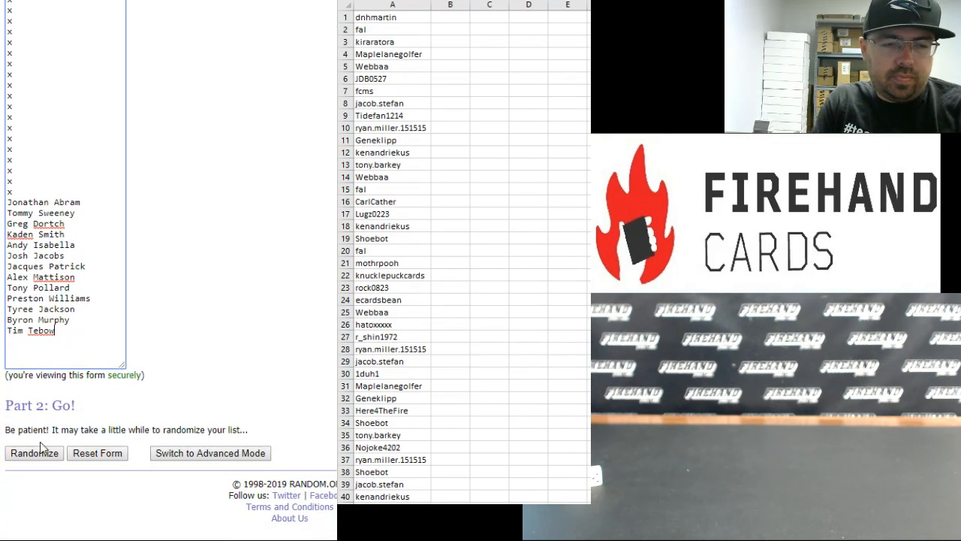
pyautogui.click(33, 454)
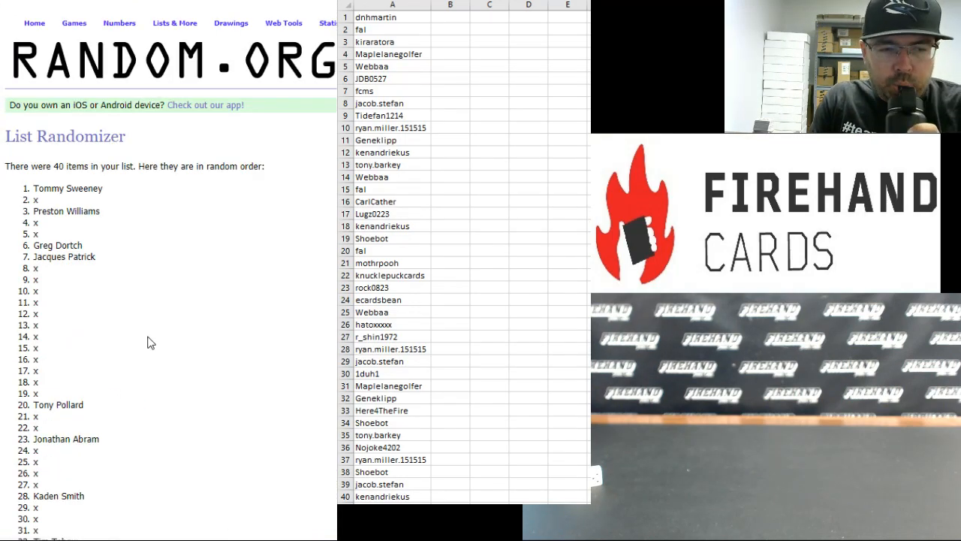
pyautogui.scroll(-3)
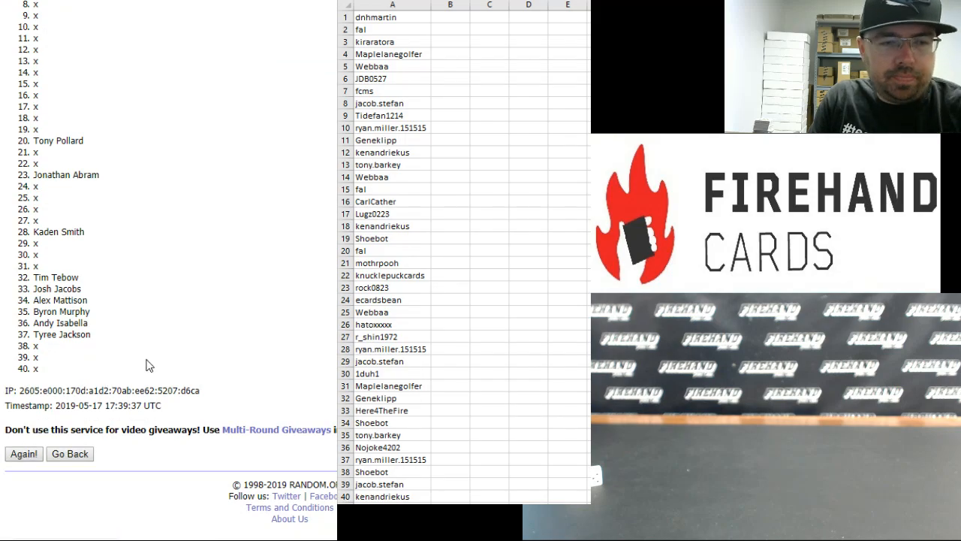
pyautogui.click(23, 454)
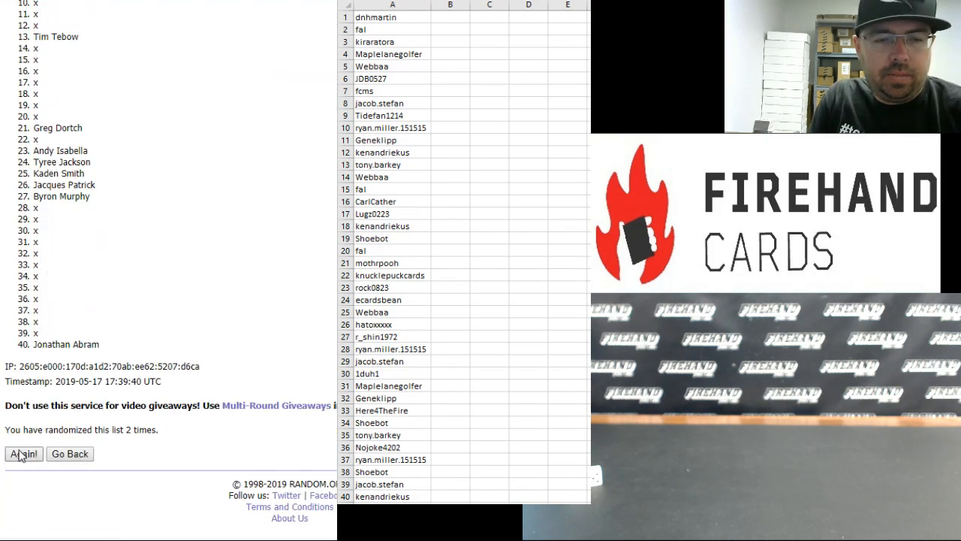
pyautogui.click(22, 453)
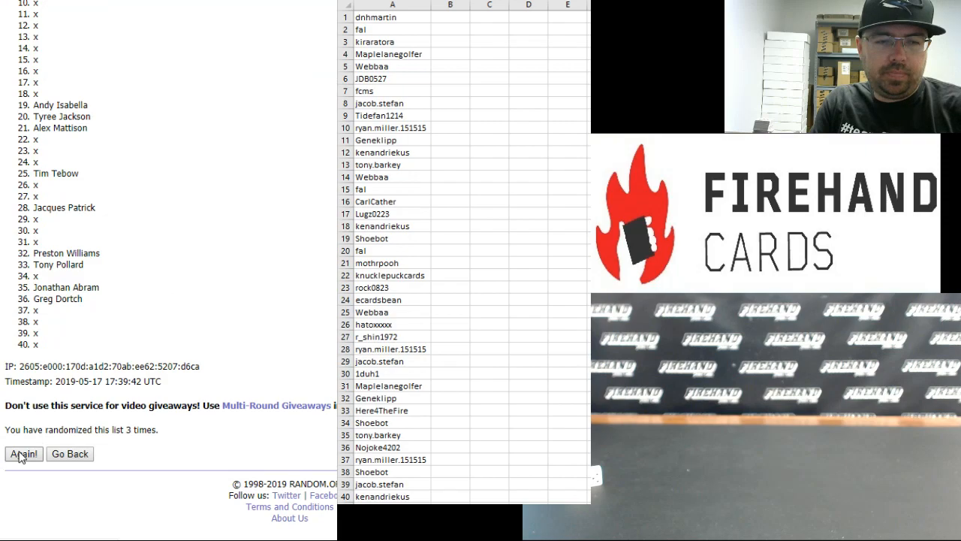
pyautogui.click(22, 454)
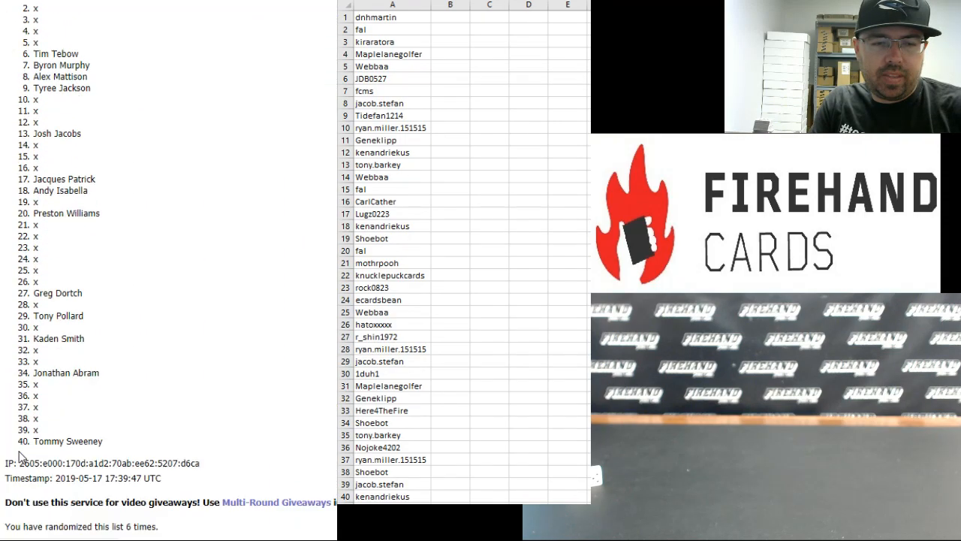
pyautogui.click(24, 453)
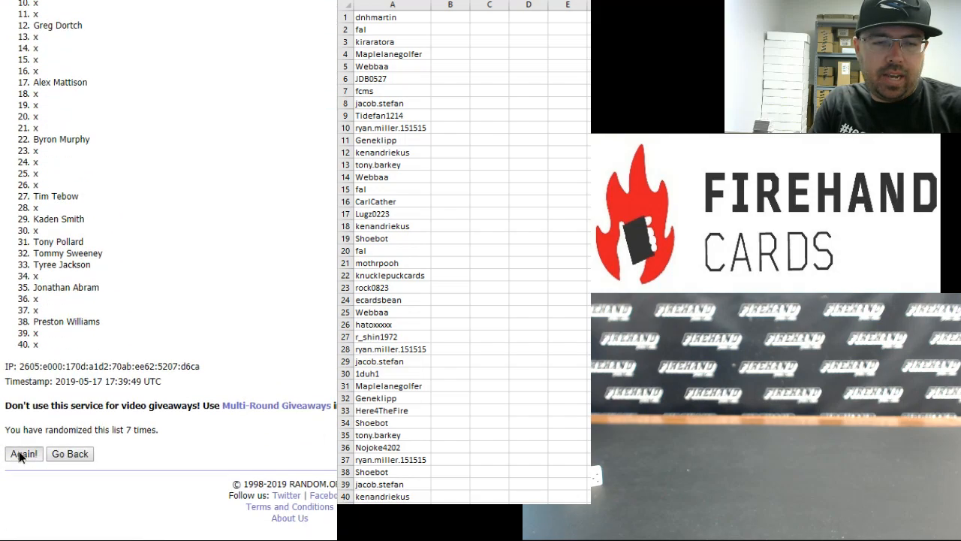
pyautogui.click(23, 453)
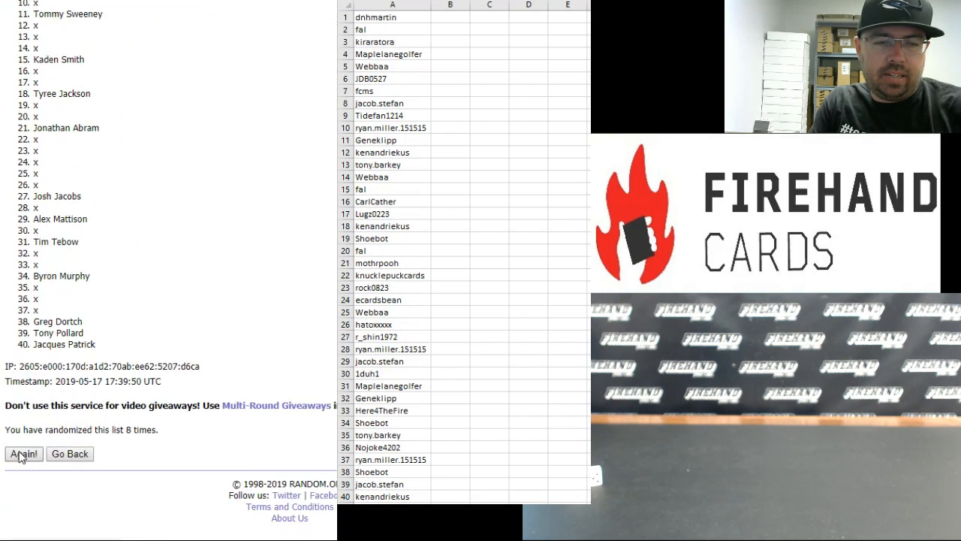
pyautogui.click(23, 454)
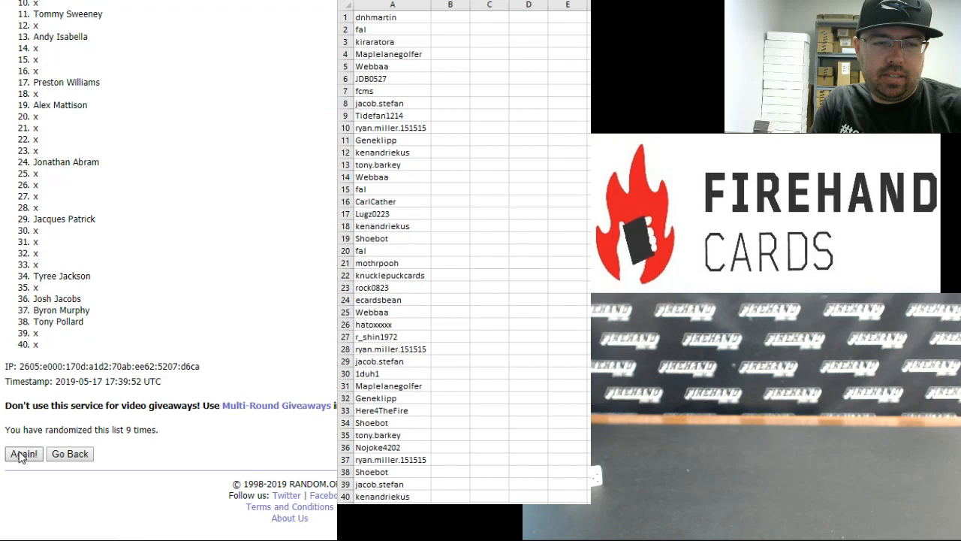
pyautogui.click(23, 454)
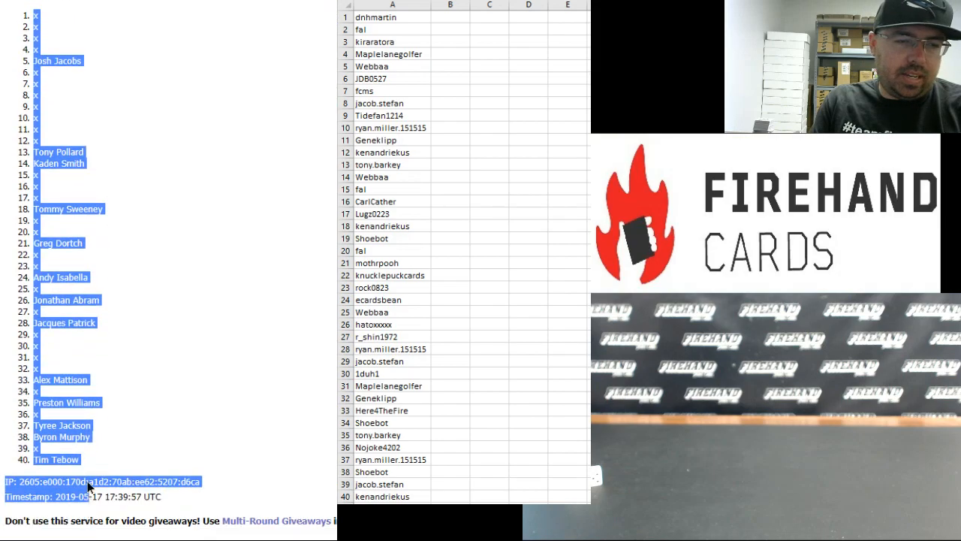
# Paste Special the randomized player list as Text into cell B1 beside the participants.
pyautogui.click(291, 427)
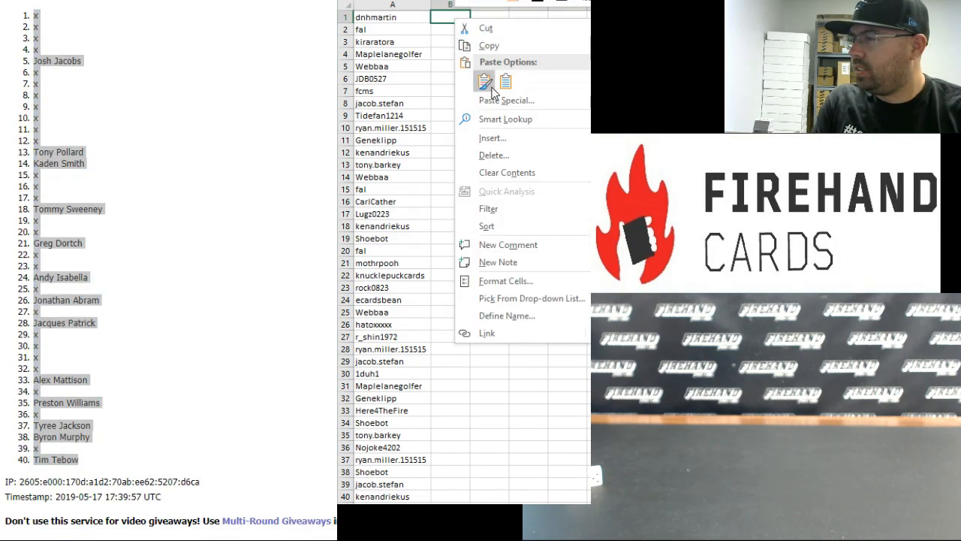
pyautogui.click(506, 99)
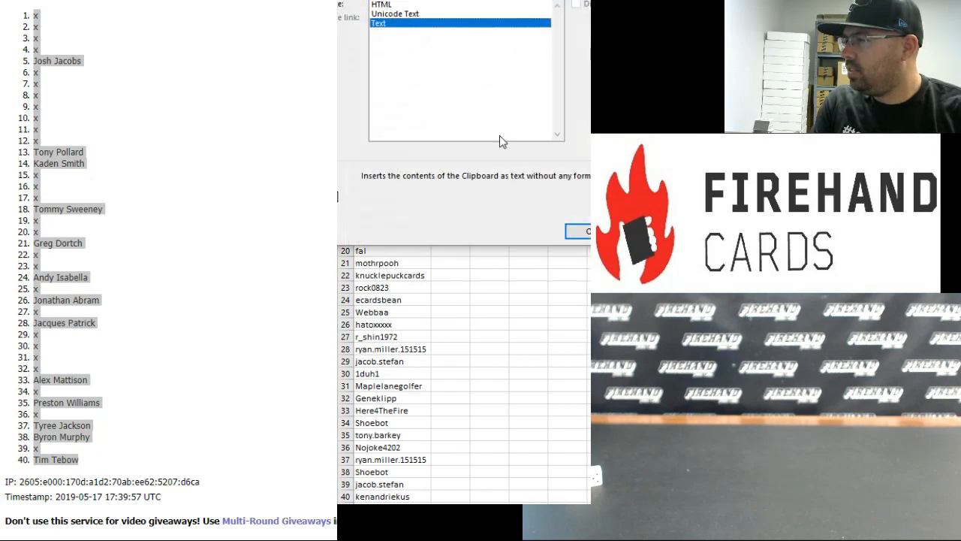
pyautogui.click(578, 231)
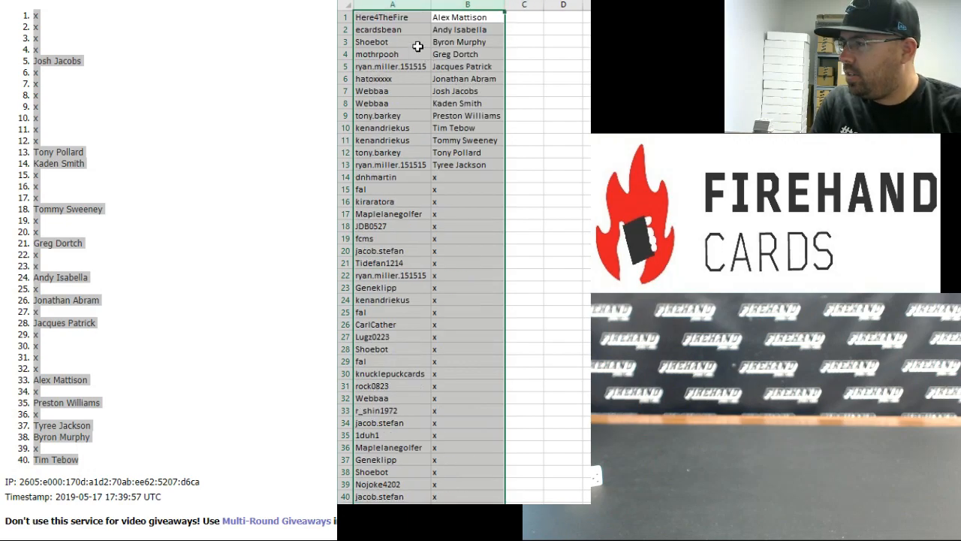
pyautogui.click(383, 16)
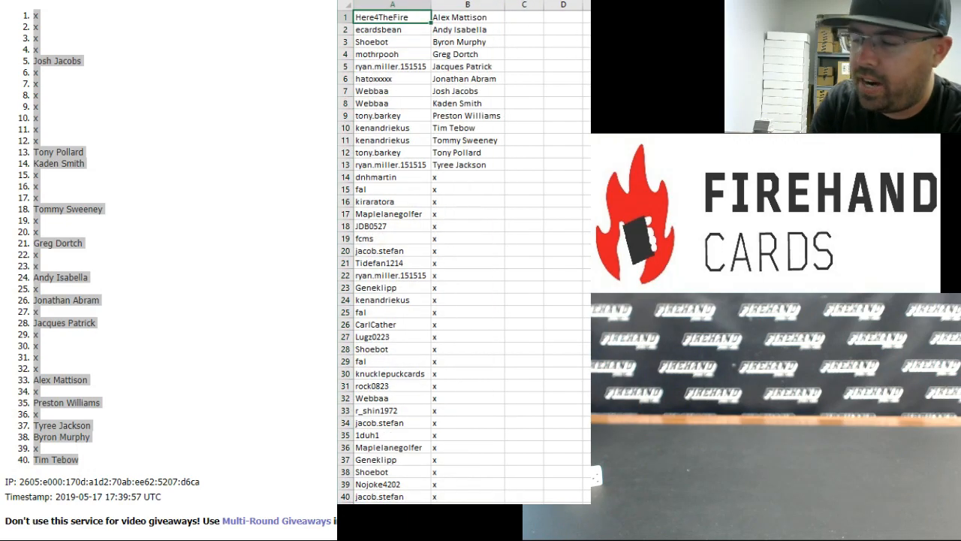
pyautogui.click(391, 30)
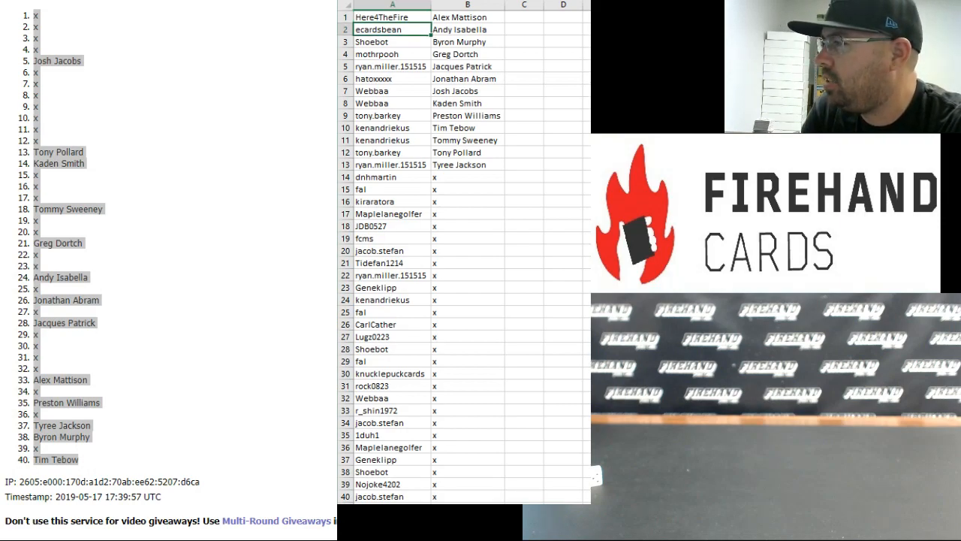
pyautogui.click(390, 42)
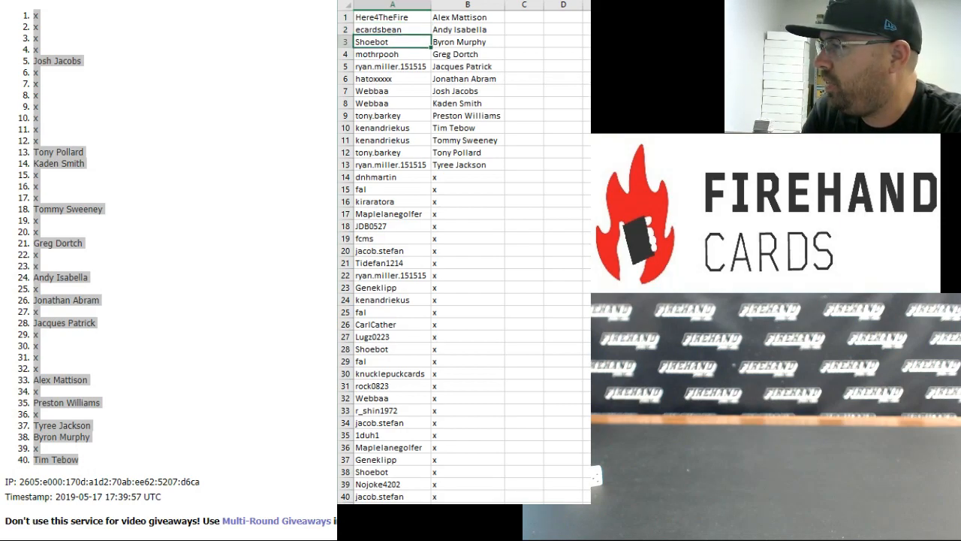
pyautogui.click(390, 54)
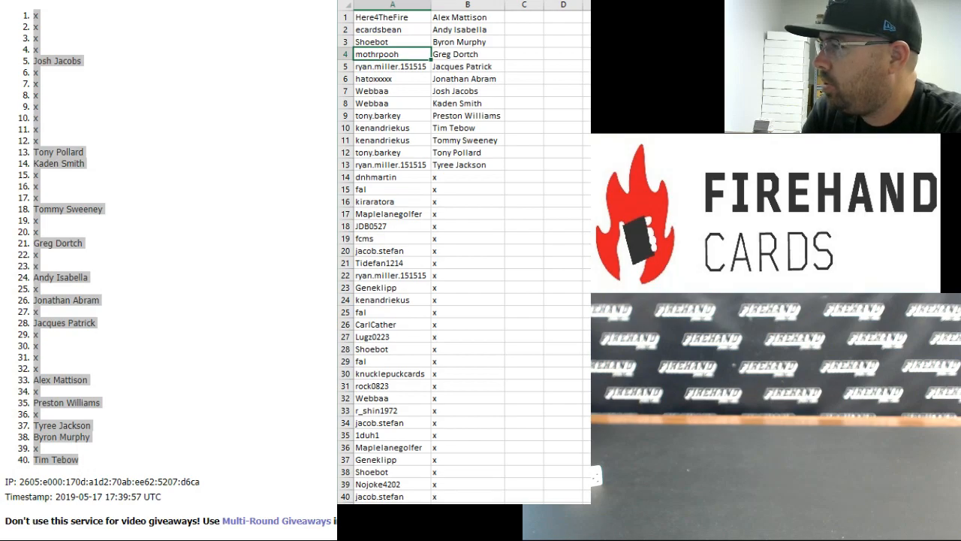
pyautogui.click(391, 78)
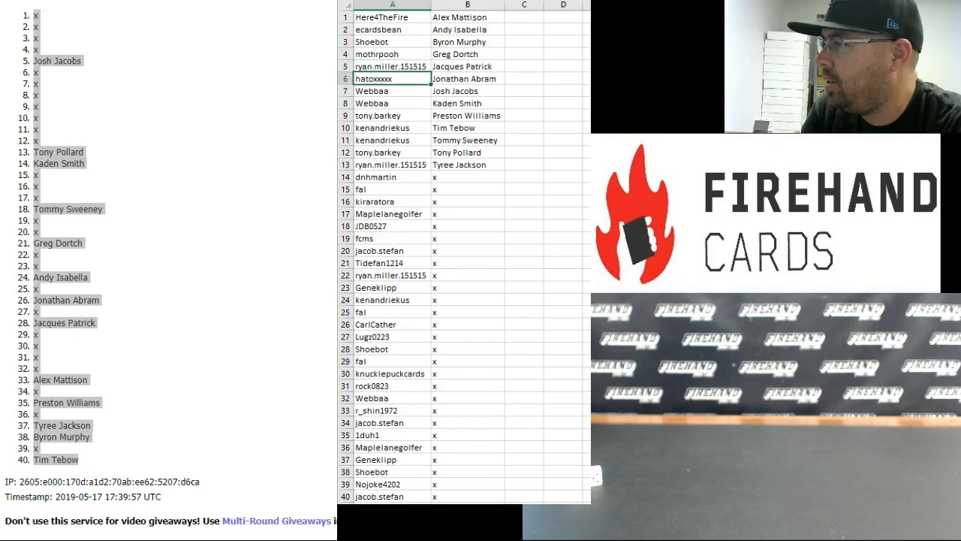
pyautogui.click(390, 102)
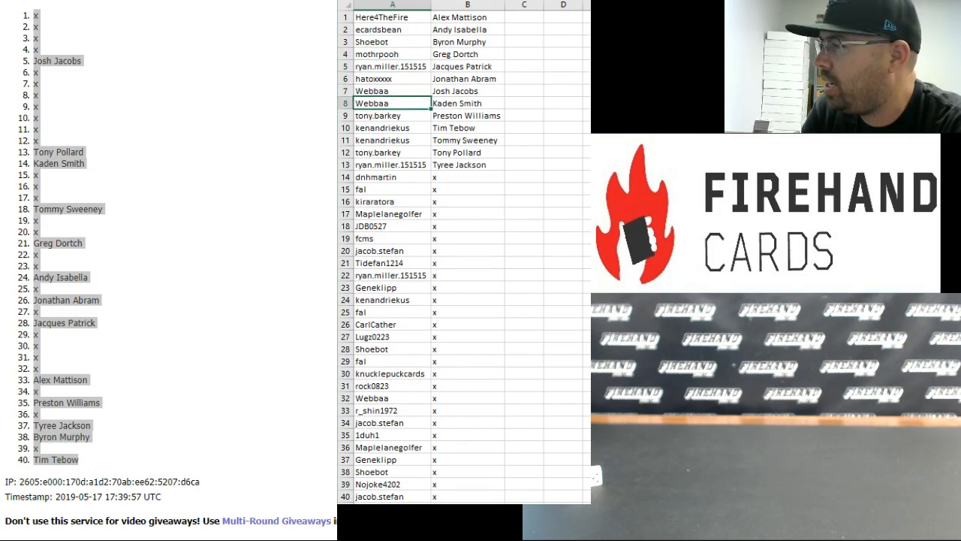
pyautogui.click(390, 114)
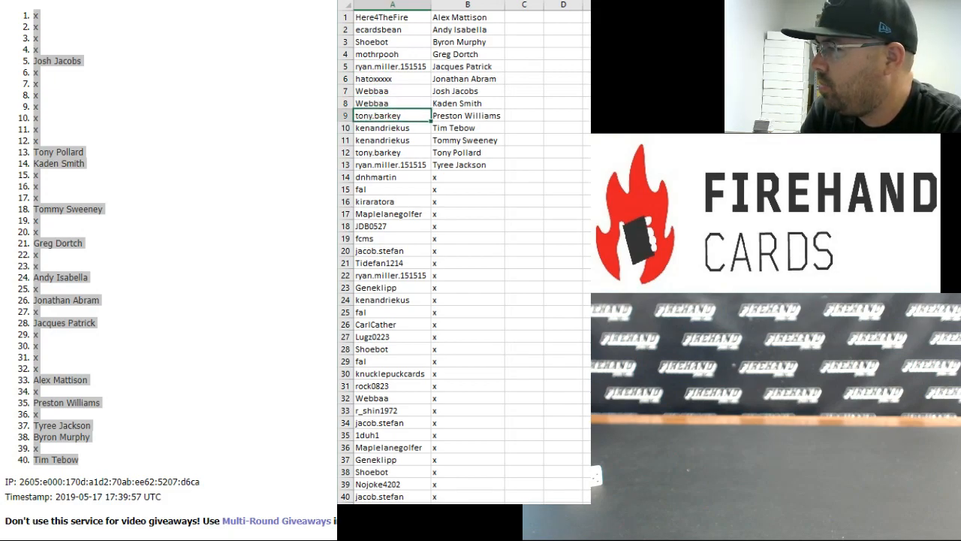
pyautogui.click(390, 128)
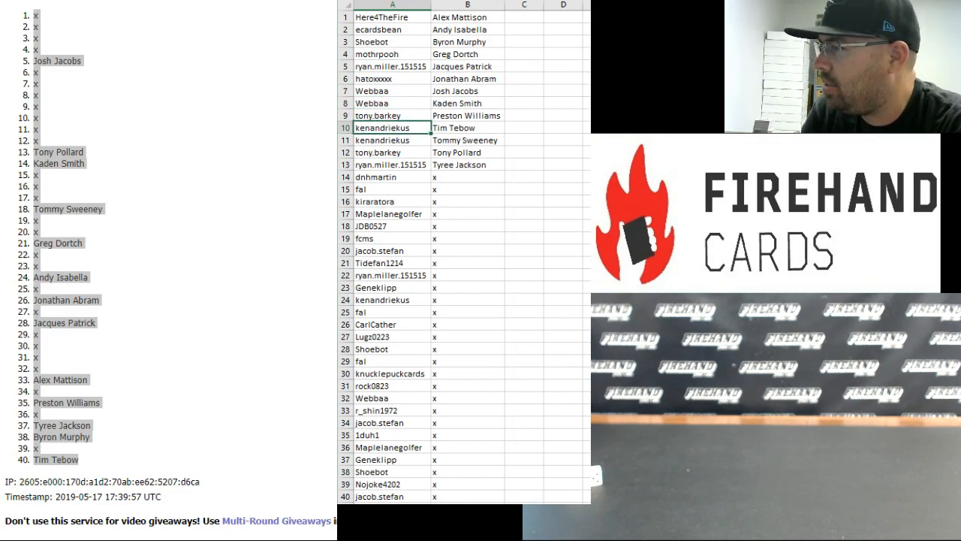
pyautogui.click(390, 154)
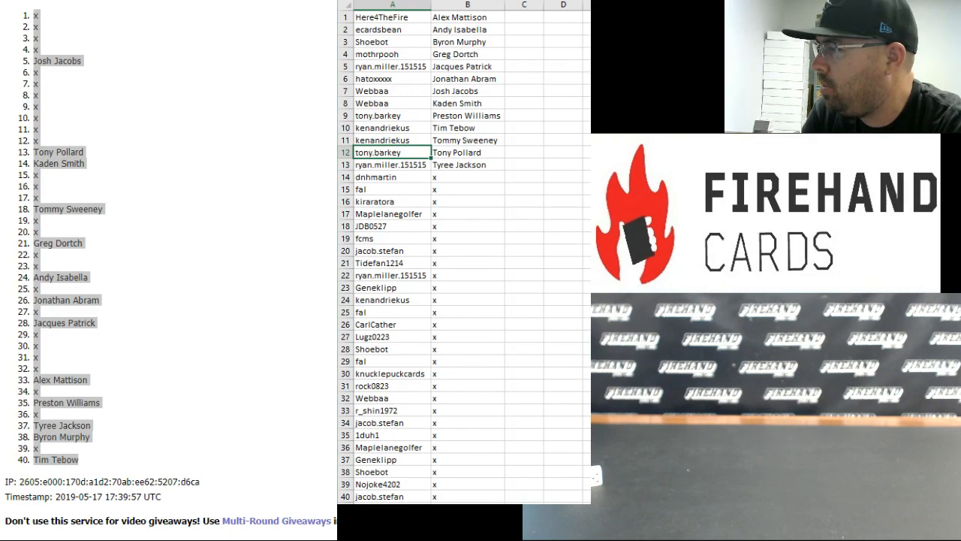
pyautogui.click(390, 164)
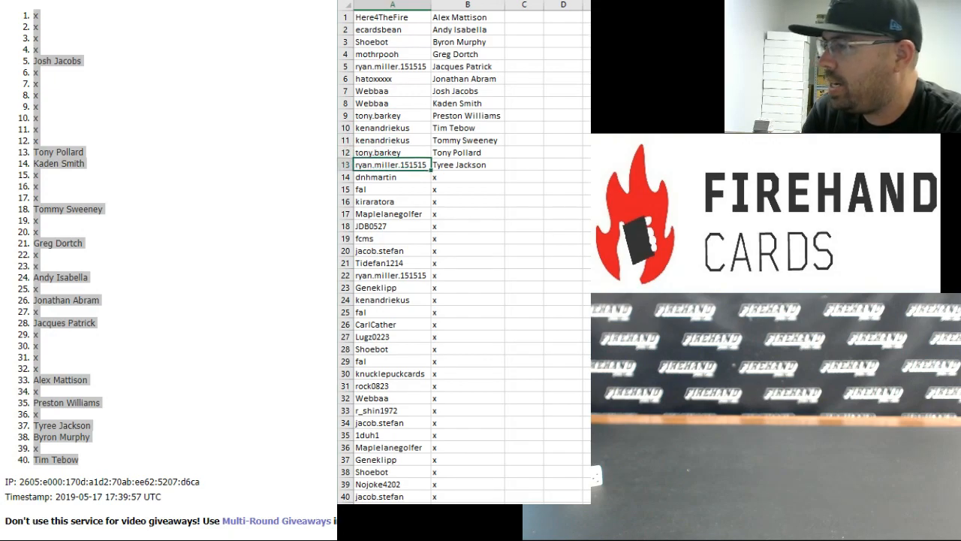